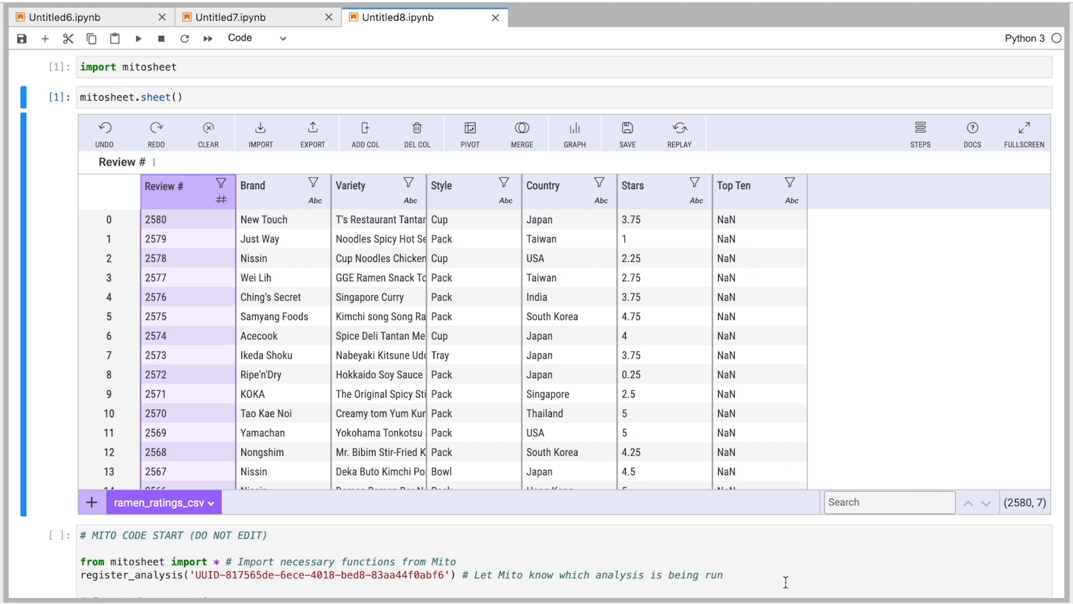
- Bring up Mito's Import Files browser listing the folder contents
{"action": "left_click", "coordinate": [758, 432]}
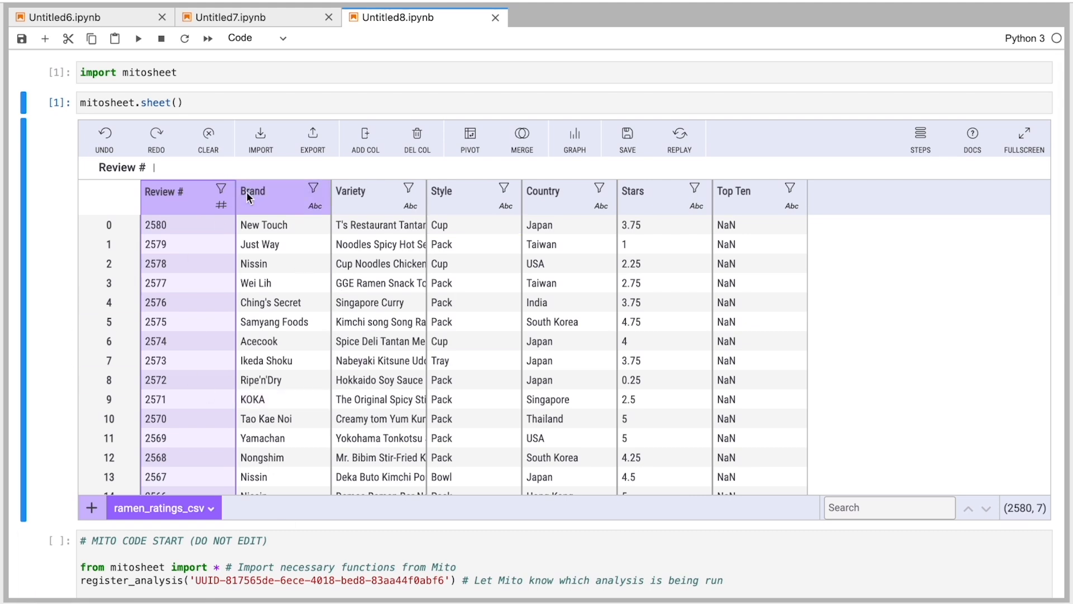
{"action": "left_click", "coordinate": [259, 138]}
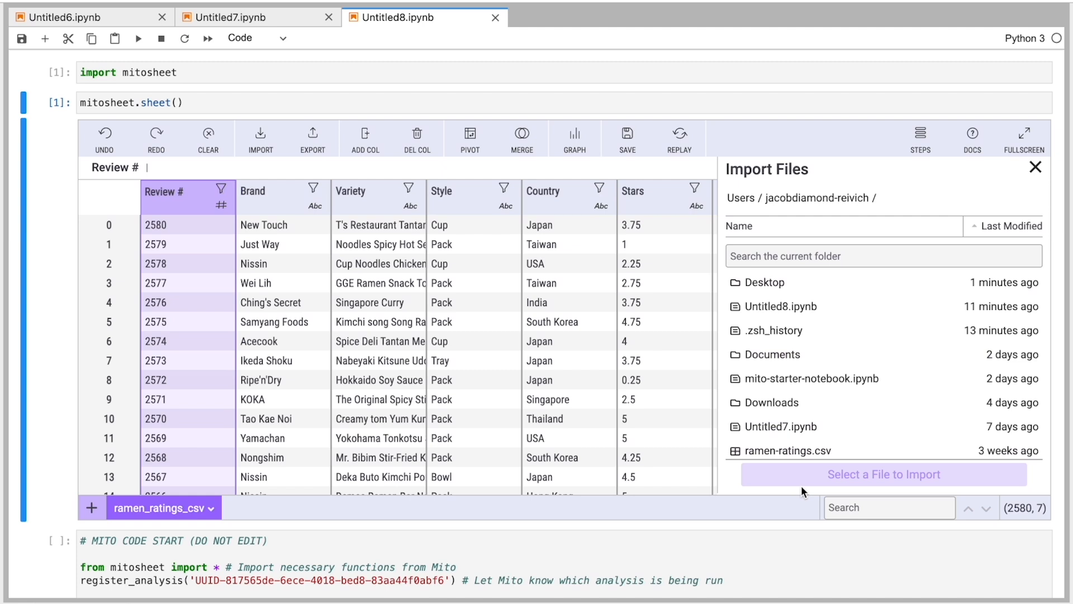
- Close the import browser and show the Mito docs' Installing Mito page
{"action": "left_click", "coordinate": [883, 256]}
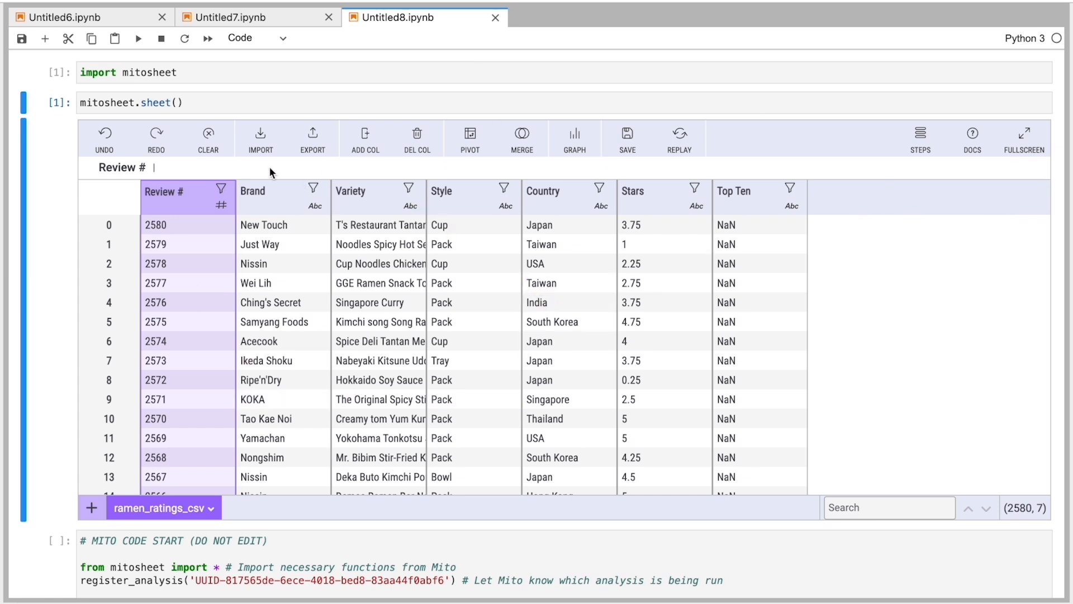
{"action": "left_click", "coordinate": [259, 138]}
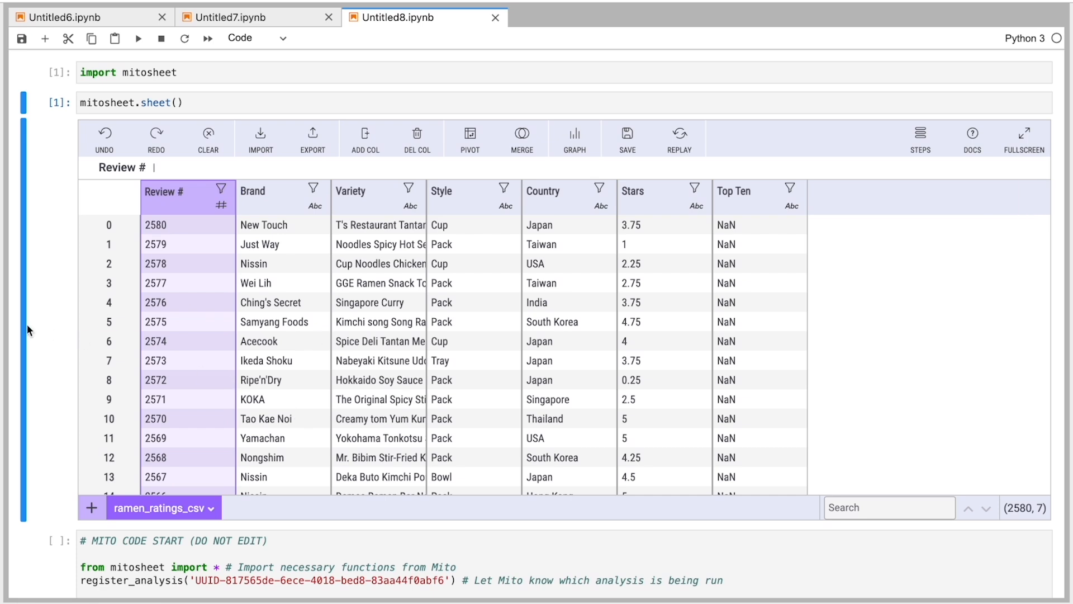
{"action": "scroll", "scroll_direction": "down", "scroll_amount": 3}
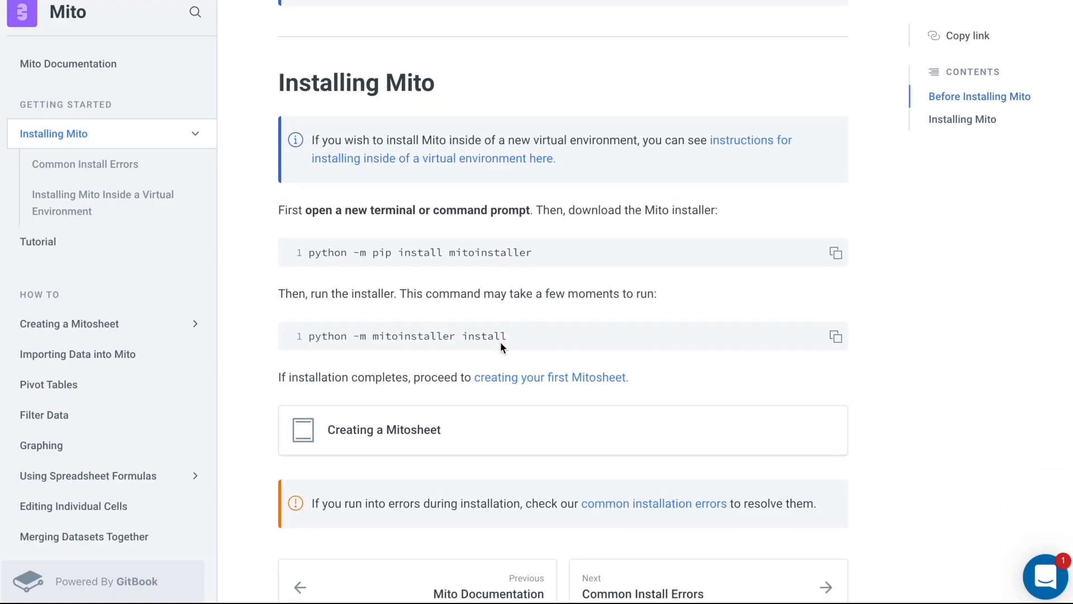
- Scroll the Installing Mito page to read both pip installer commands
{"action": "scroll", "scroll_direction": "down", "scroll_amount": 3}
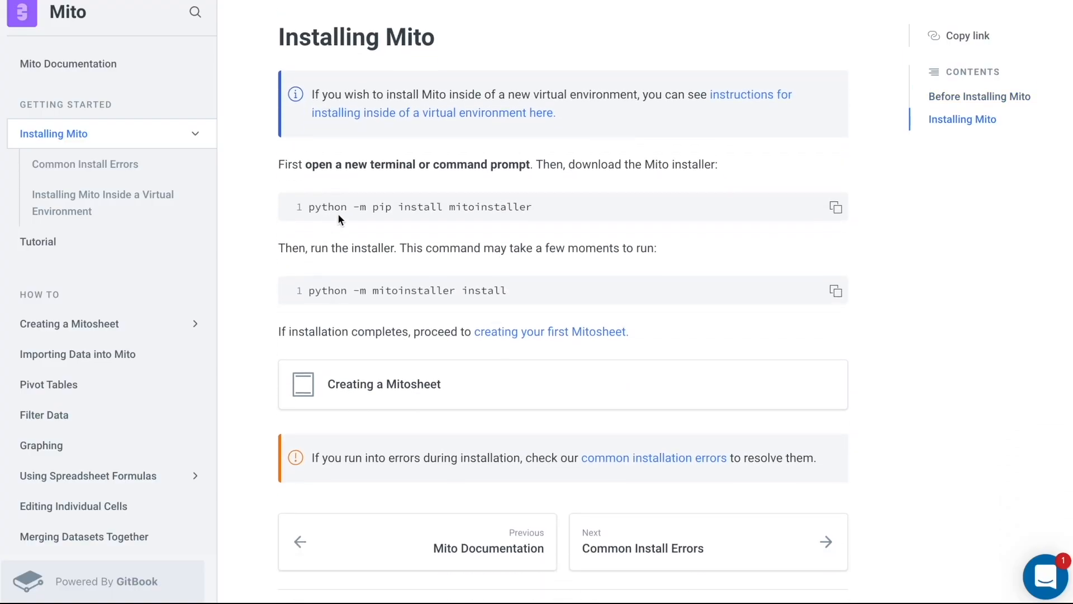
{"action": "mouse_move", "coordinate": [602, 228]}
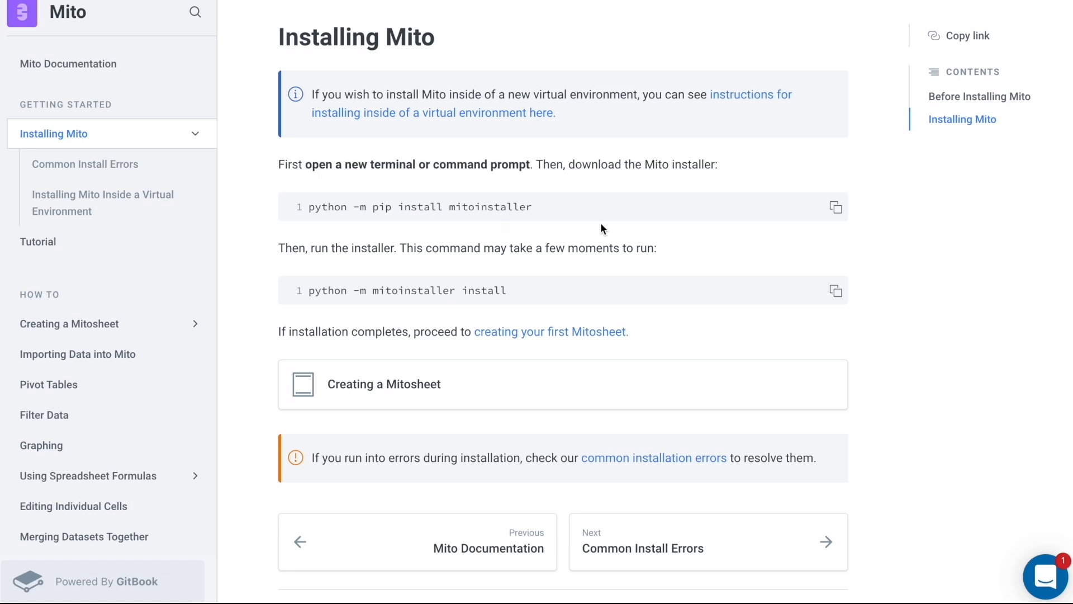
{"action": "mouse_move", "coordinate": [315, 307]}
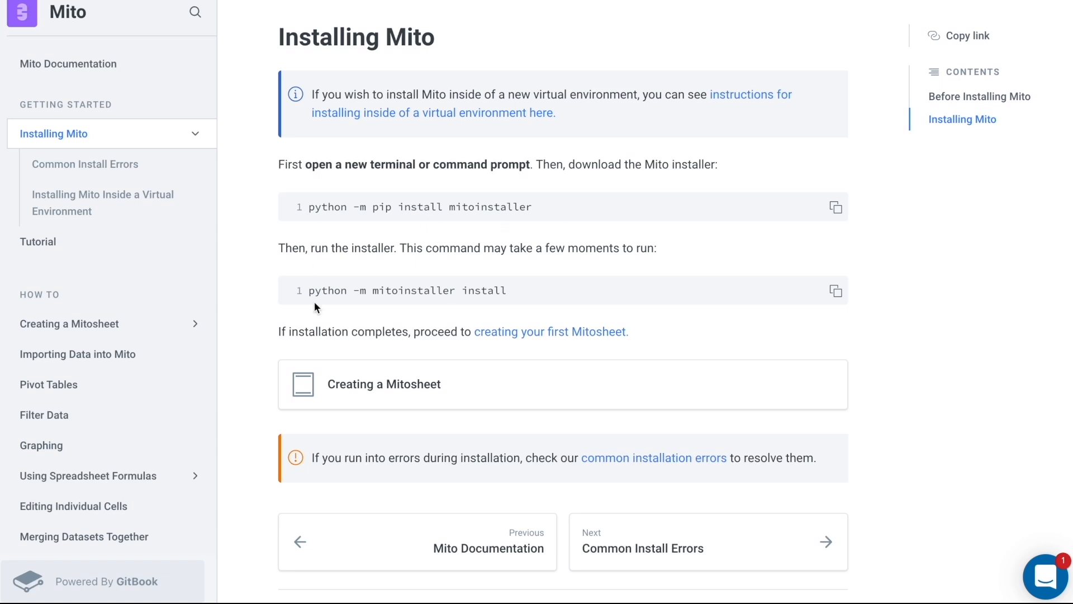
{"action": "scroll", "scroll_direction": "down", "scroll_amount": 3}
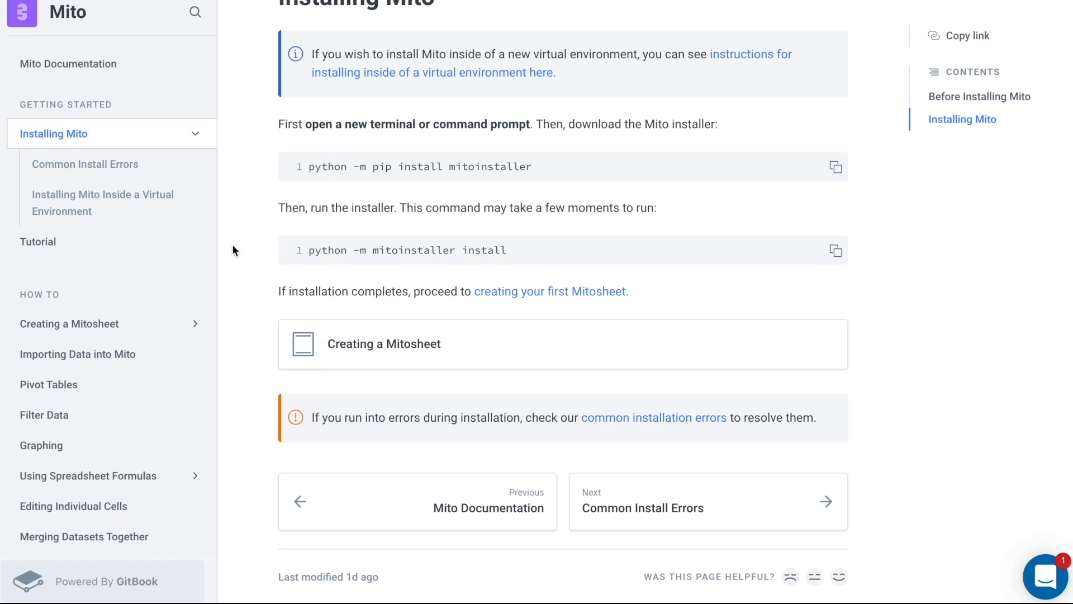
{"action": "mouse_move", "coordinate": [273, 272]}
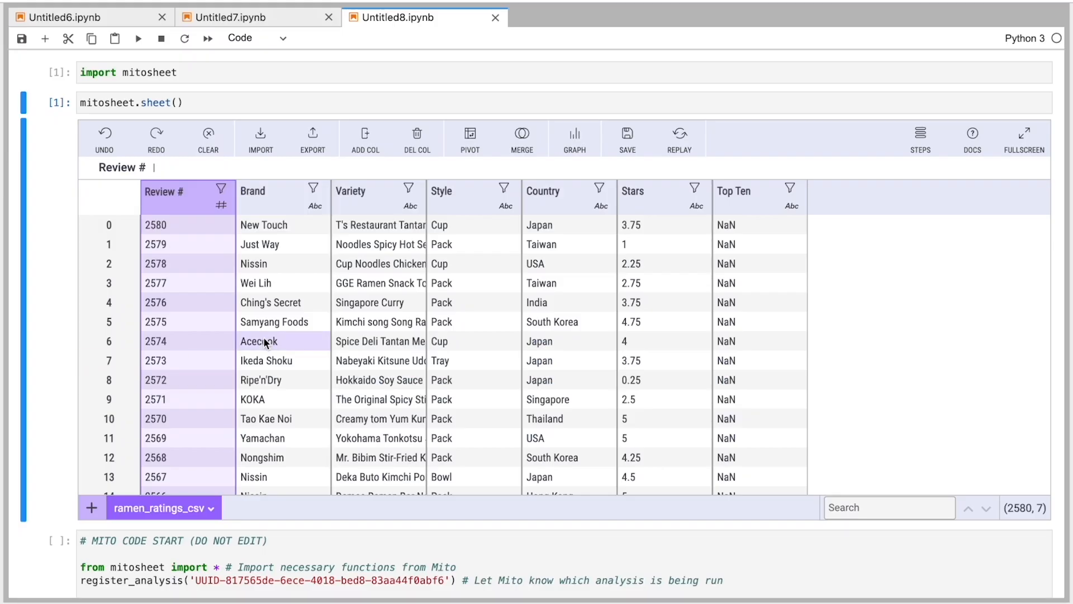
{"action": "left_click", "coordinate": [280, 438]}
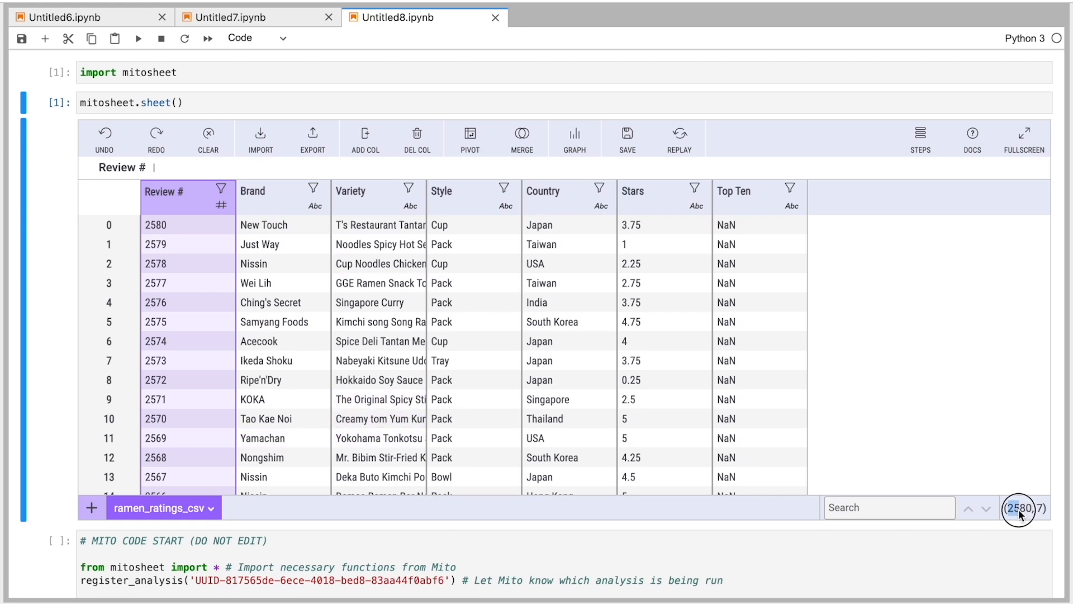
{"action": "mouse_move", "coordinate": [1041, 518]}
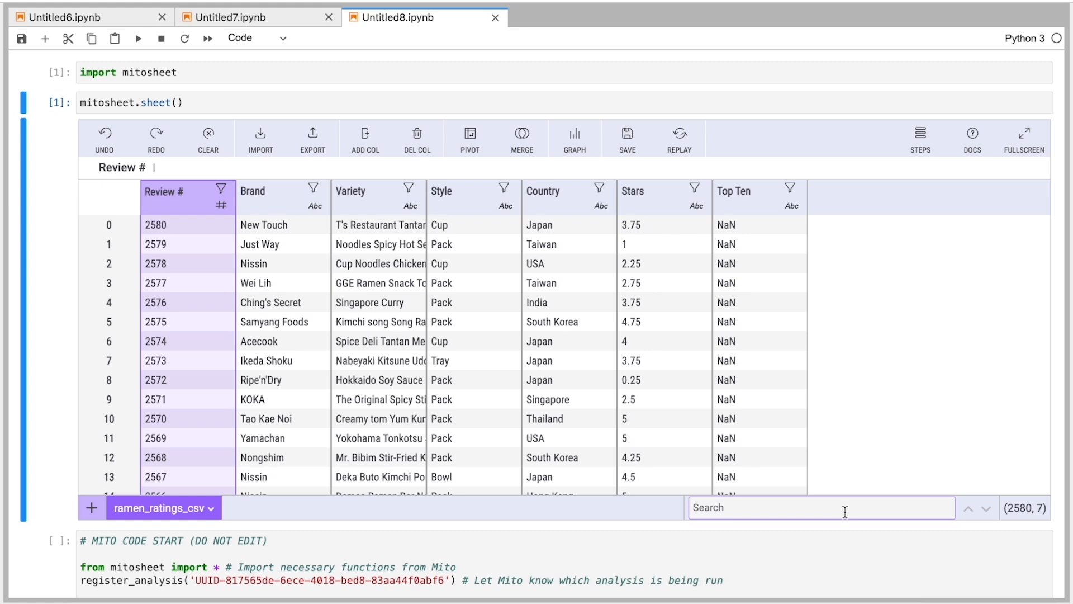
{"action": "type", "text": "nissin"}
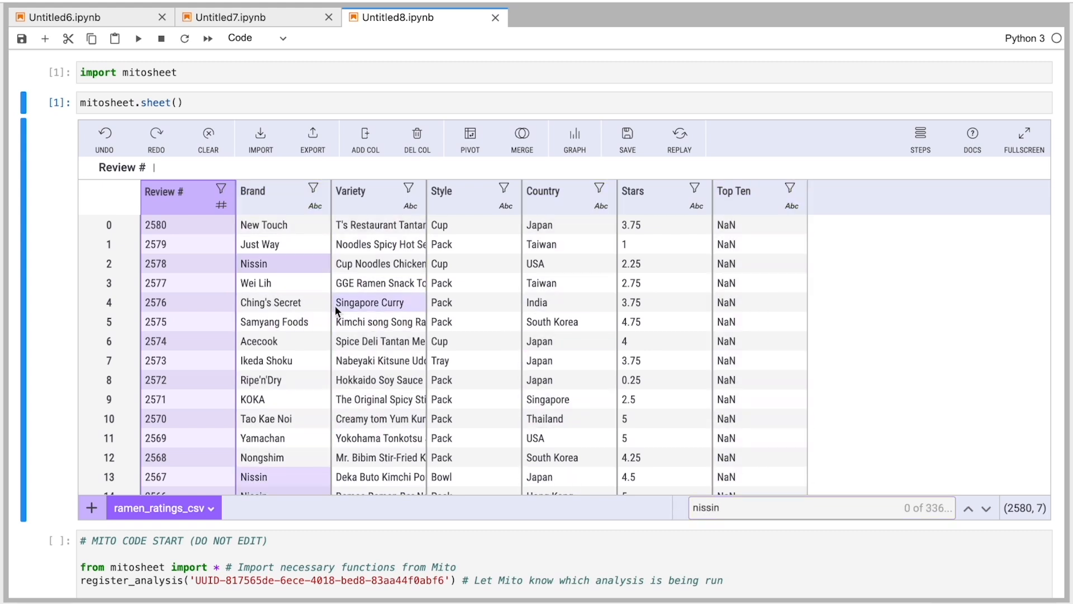
{"action": "scroll", "scroll_direction": "down", "scroll_amount": 3}
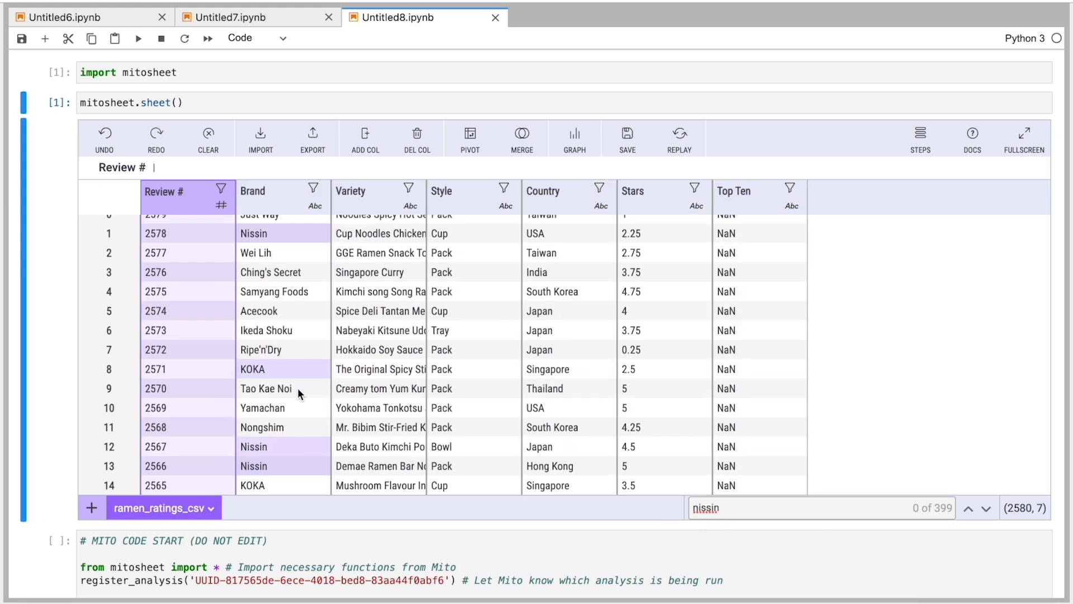
{"action": "scroll", "scroll_direction": "down", "scroll_amount": 3}
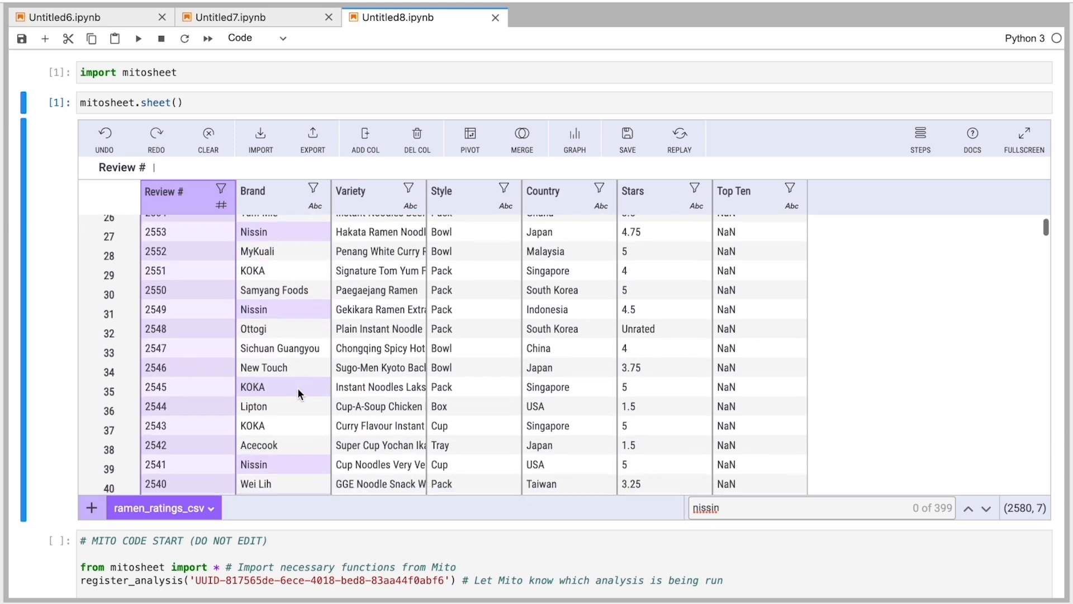
{"action": "scroll", "scroll_direction": "down", "scroll_amount": 3}
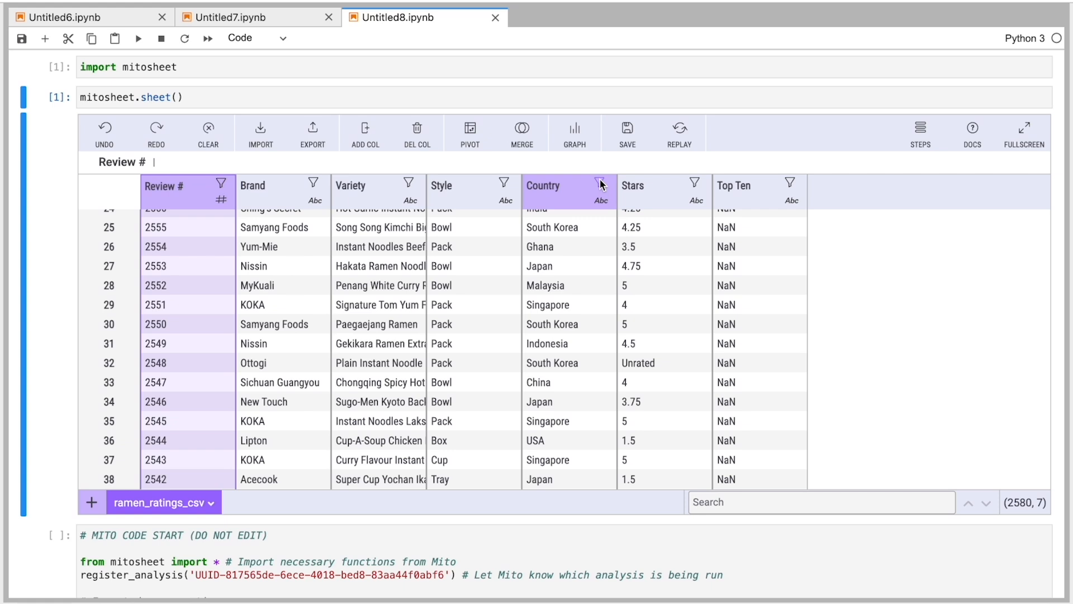
- Try a Country 'contains Japan' filter, then remove it so all countries remain
{"action": "left_click", "coordinate": [600, 183]}
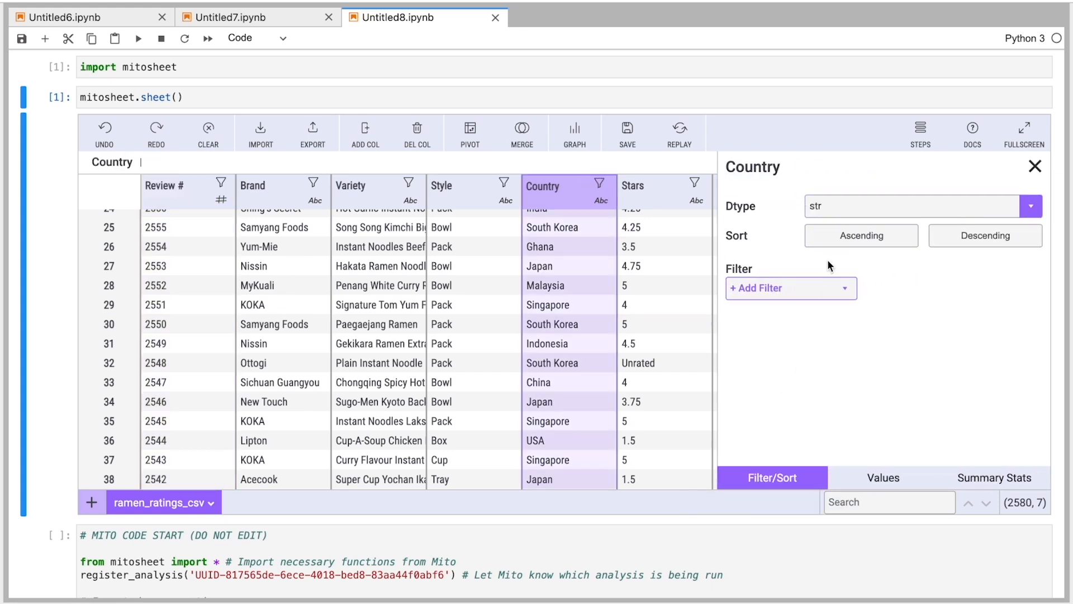
{"action": "left_click", "coordinate": [790, 288]}
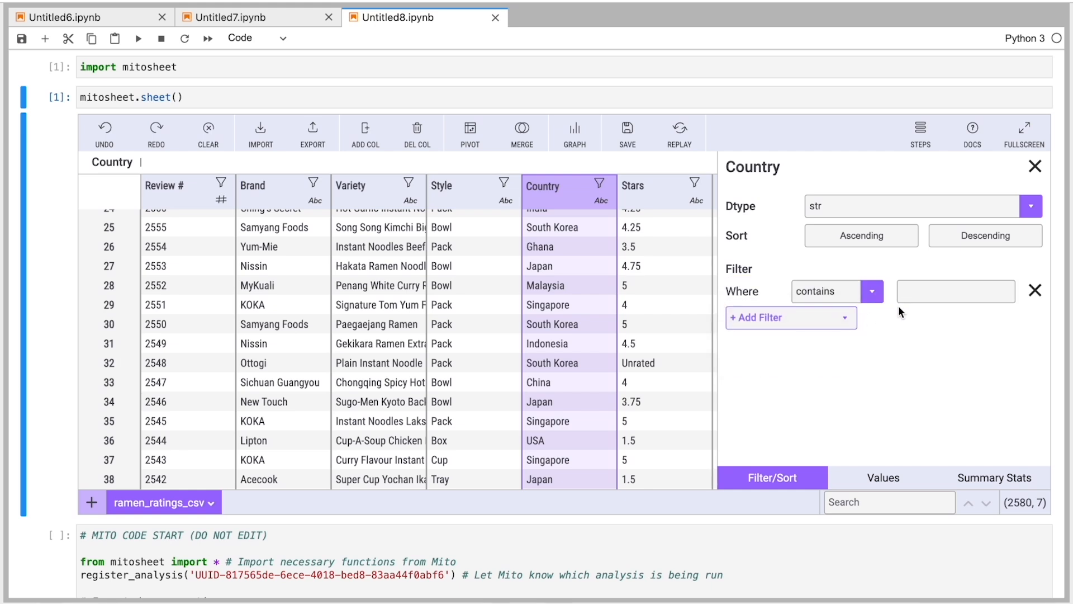
{"action": "type", "text": "Japan"}
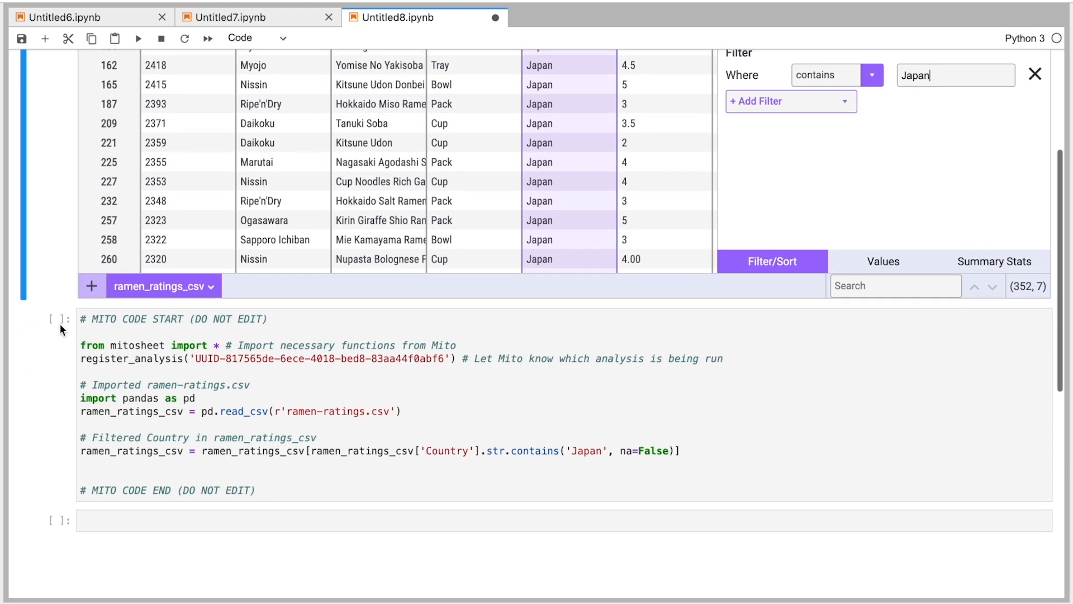
{"action": "left_click", "coordinate": [139, 465]}
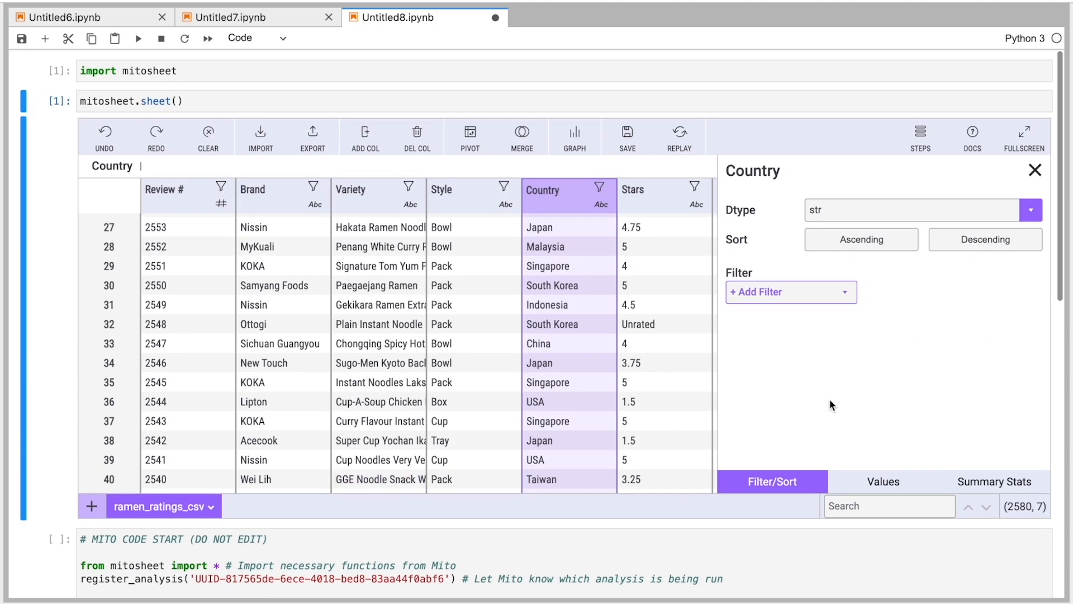
- List Country's unique values with counts, ordered by Descending Occurence (Japan, South Korea first)
{"action": "left_click", "coordinate": [882, 481]}
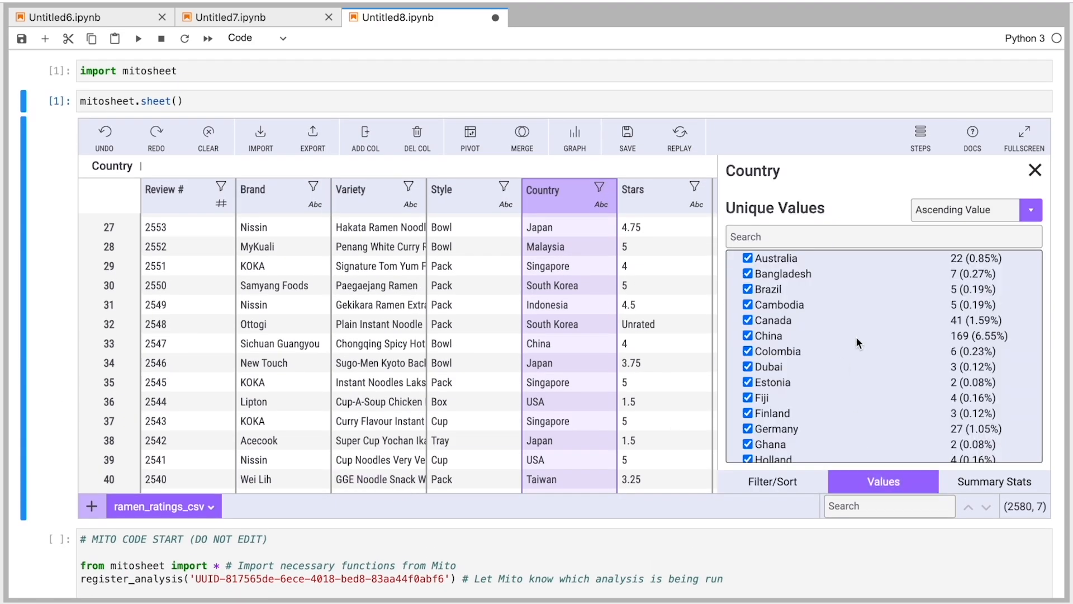
{"action": "scroll", "scroll_direction": "down", "scroll_amount": 3}
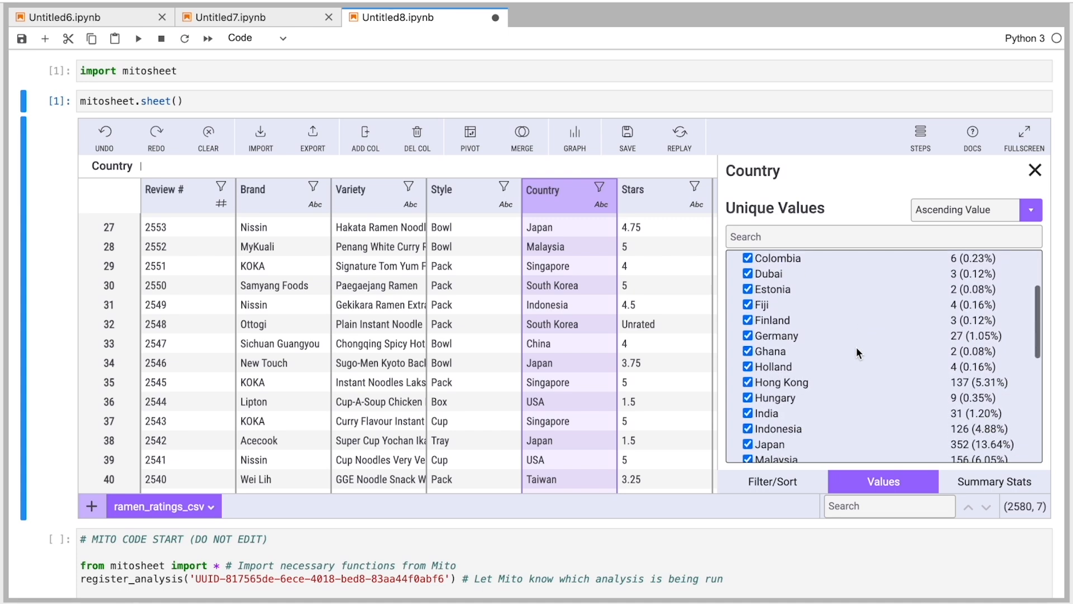
{"action": "scroll", "scroll_direction": "down", "scroll_amount": 3}
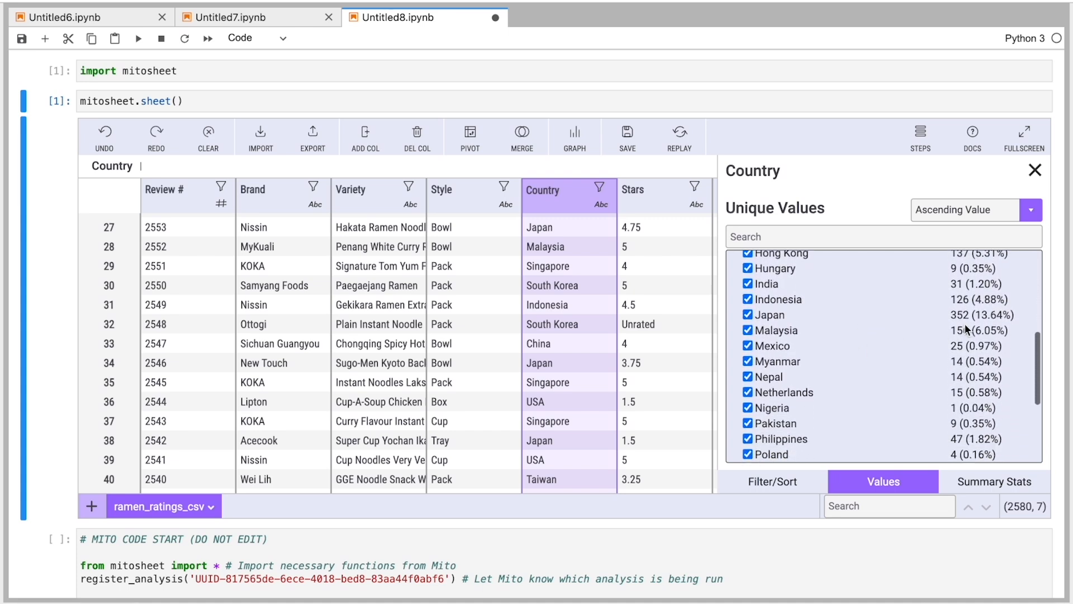
{"action": "mouse_move", "coordinate": [979, 327]}
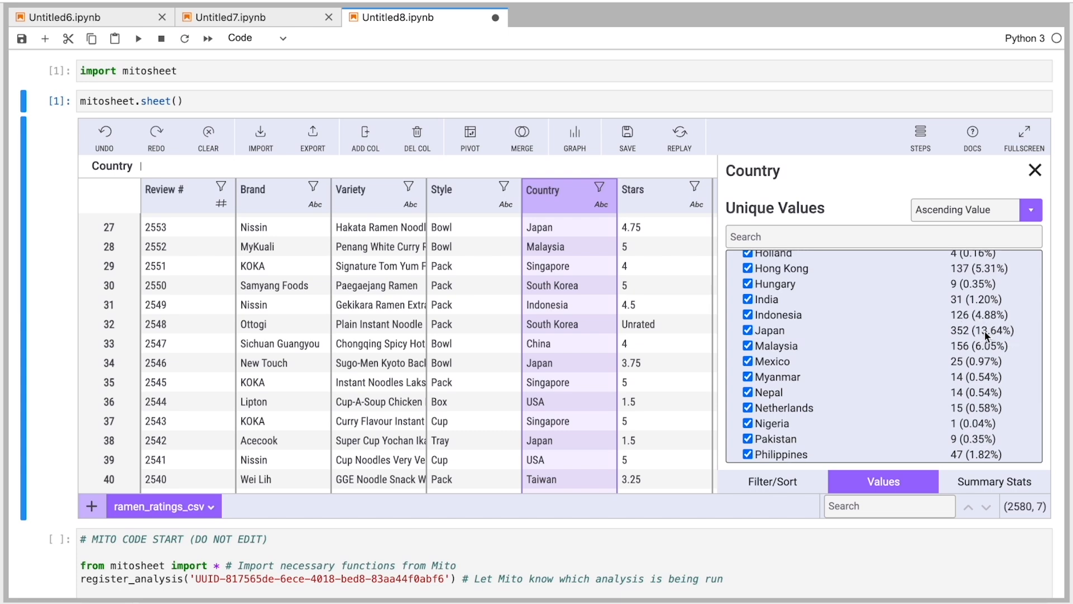
{"action": "scroll", "scroll_direction": "down", "scroll_amount": 3}
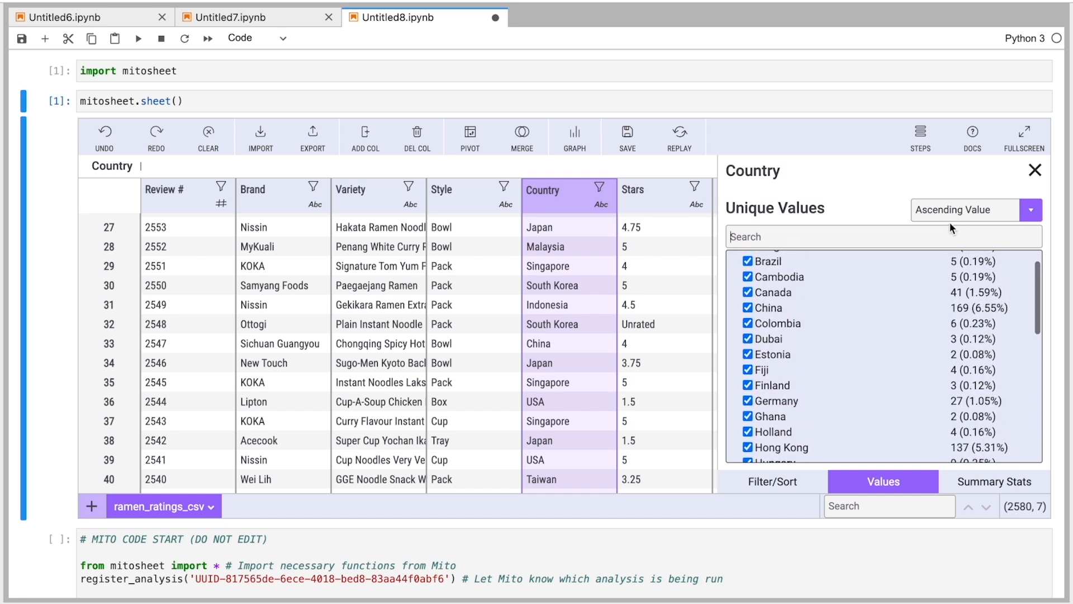
{"action": "left_click", "coordinate": [1030, 210]}
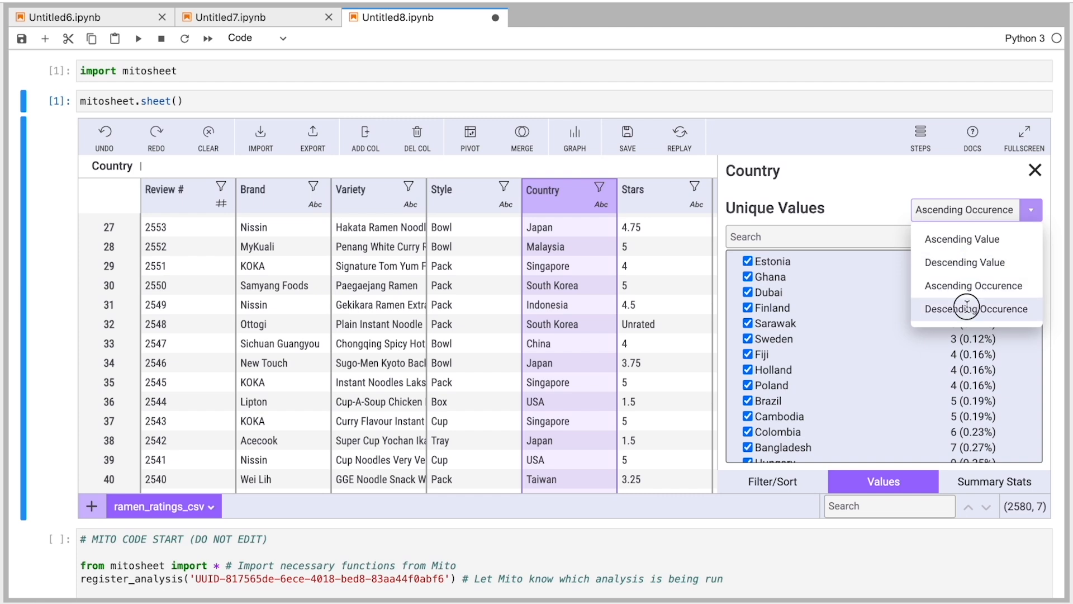
{"action": "left_click", "coordinate": [974, 308]}
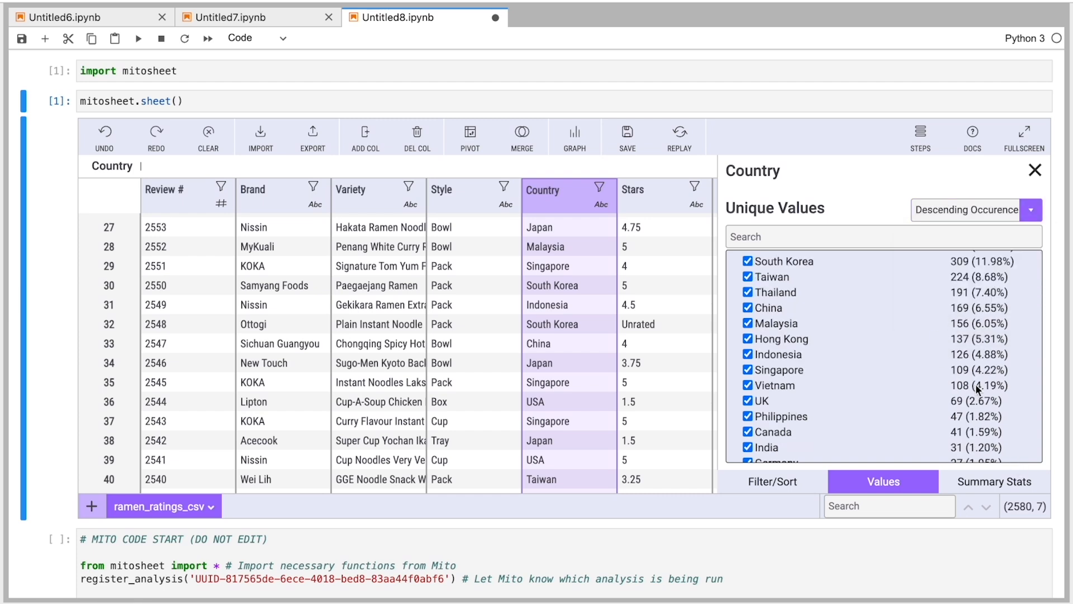
{"action": "scroll", "scroll_direction": "down", "scroll_amount": 3}
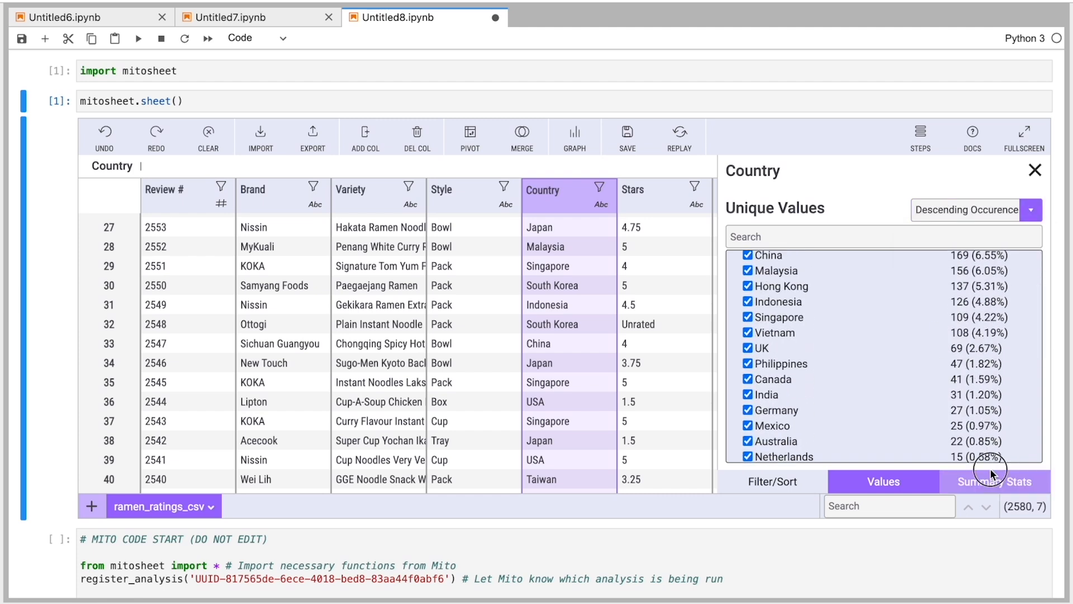
- View Country's summary statistics, then switch them to the Review # column (count 2580)
{"action": "left_click", "coordinate": [994, 481]}
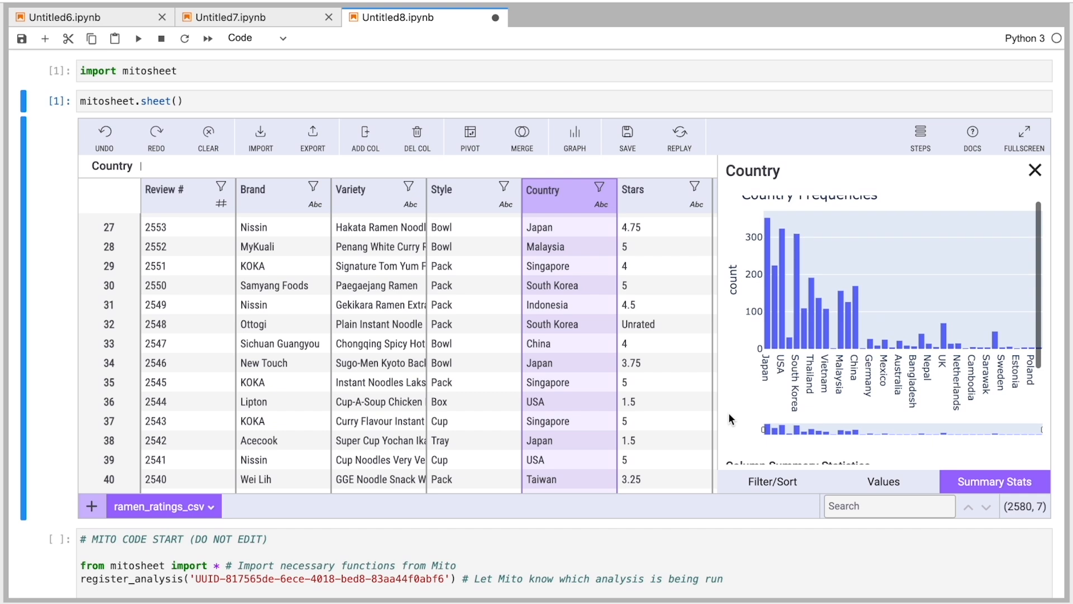
{"action": "scroll", "scroll_direction": "down", "scroll_amount": 3}
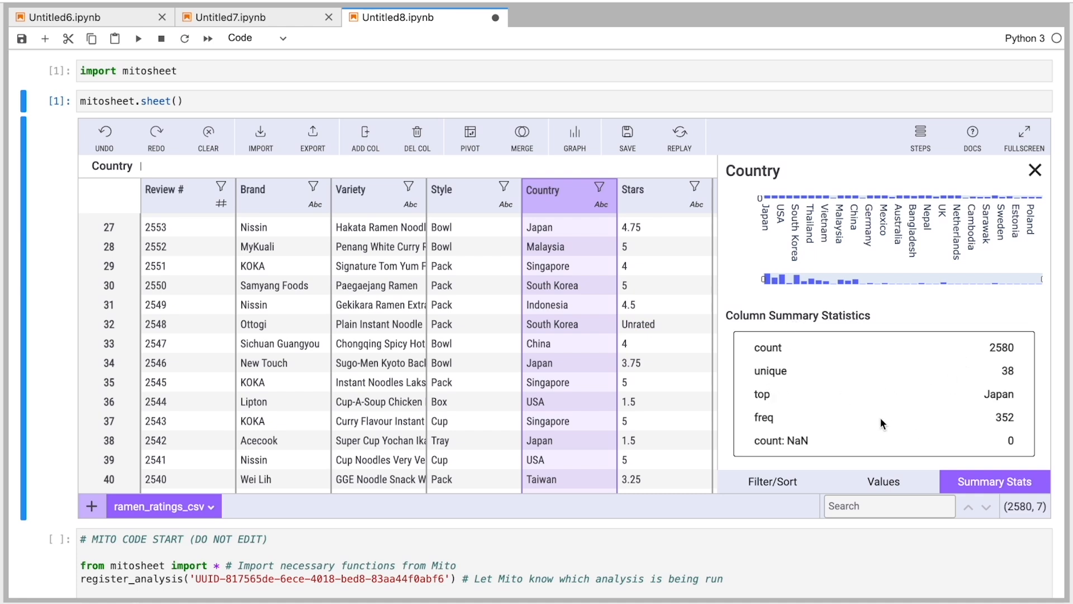
{"action": "left_click", "coordinate": [164, 189]}
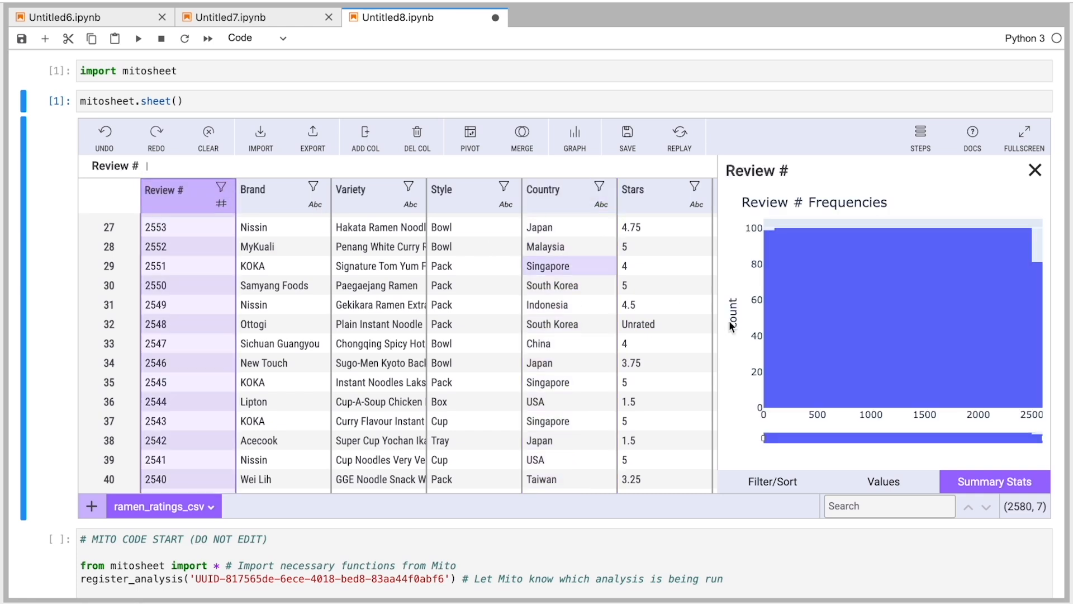
{"action": "left_click", "coordinate": [993, 481]}
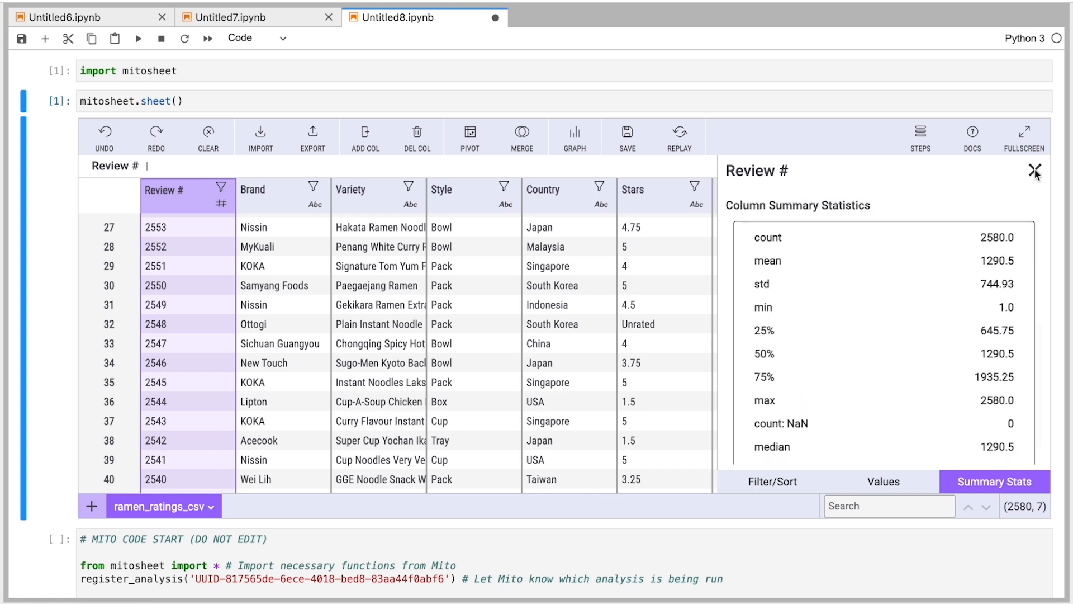
- Close the column statistics and add an empty zero-filled column beside Style
{"action": "left_click", "coordinate": [1034, 171]}
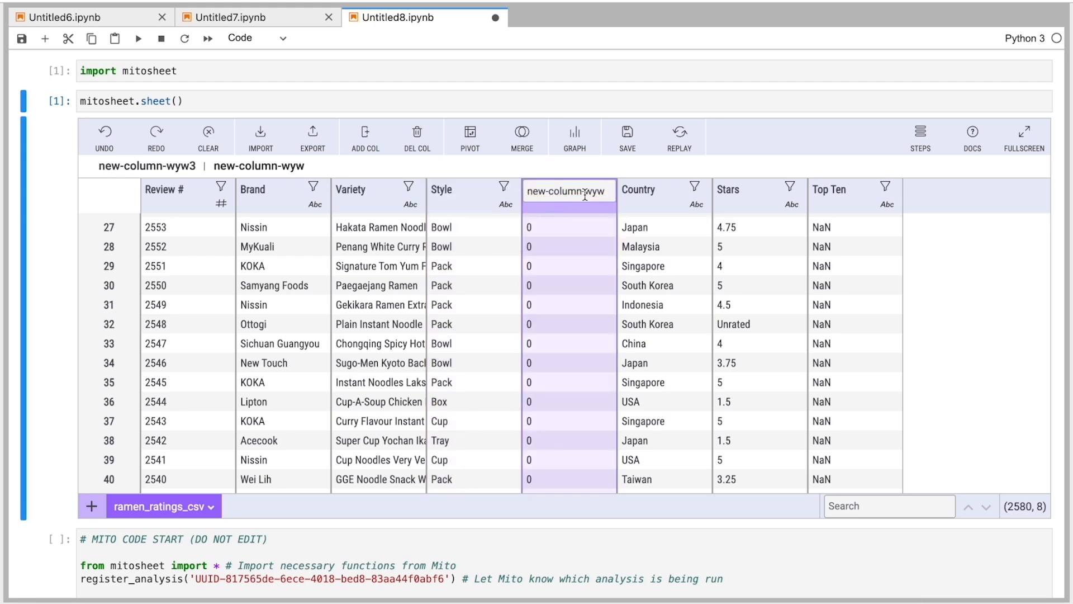
{"action": "left_click", "coordinate": [569, 189]}
{"action": "type", "text": "If"}
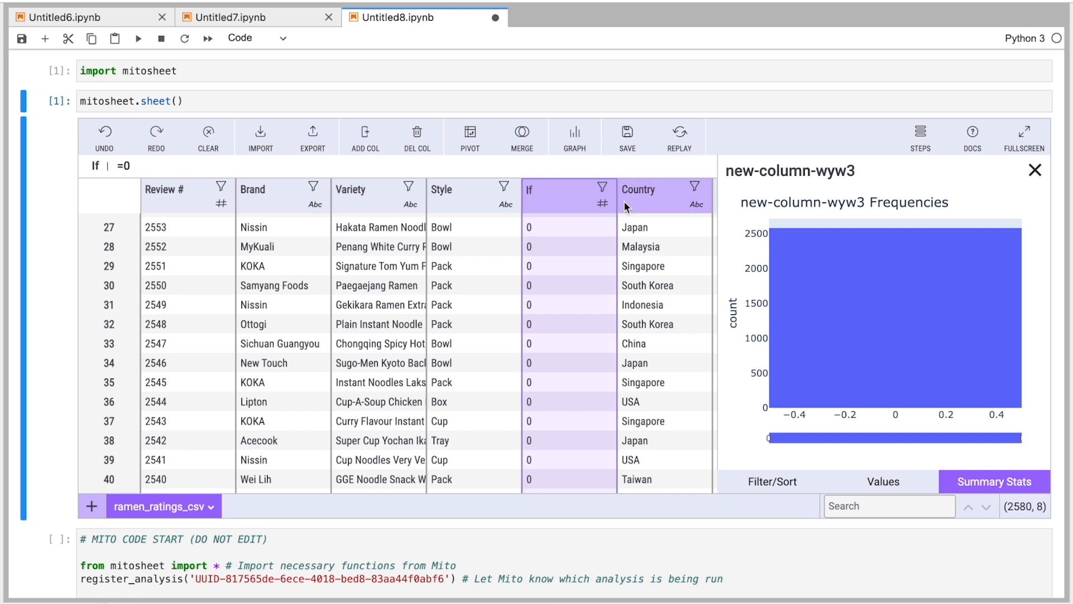
- Fill the If column with the formula =IF(Style == "Bowl", 1, 0)
{"action": "left_click", "coordinate": [1034, 169]}
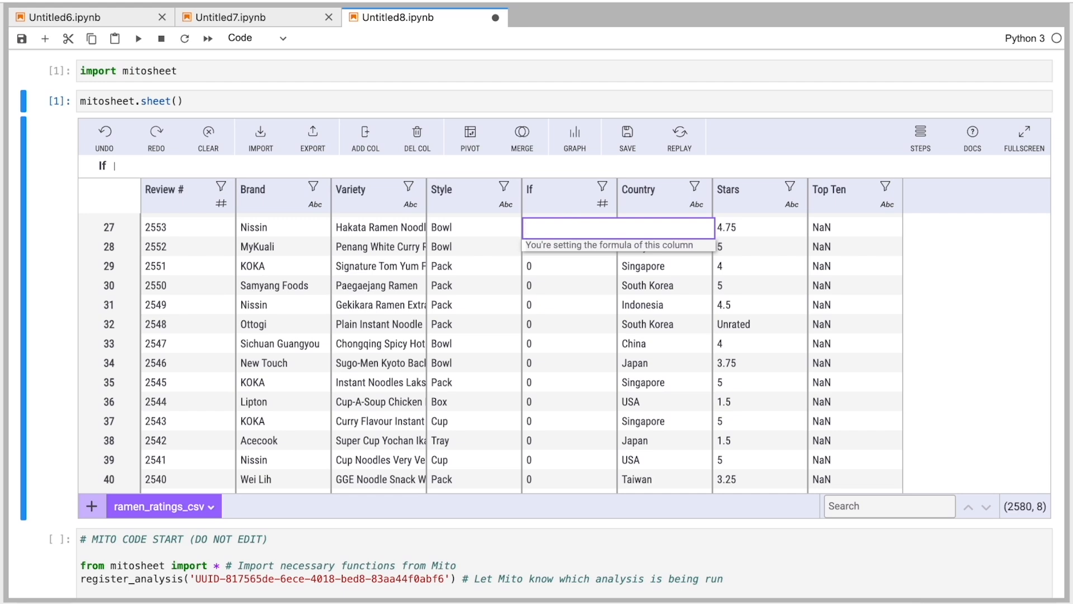
{"action": "type", "text": "=if"}
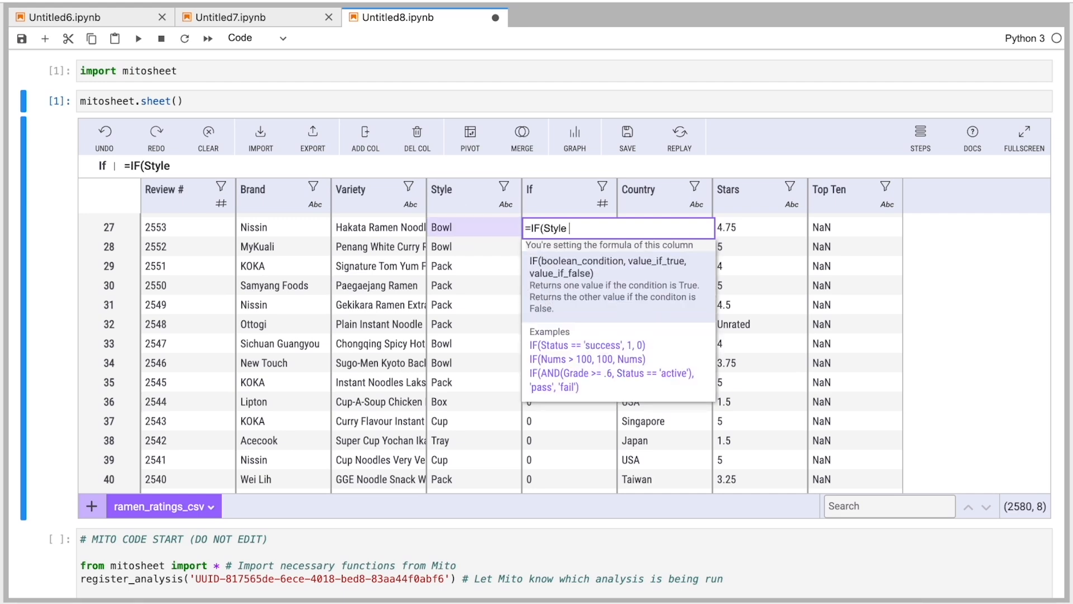
{"action": "type", "text": "== \""}
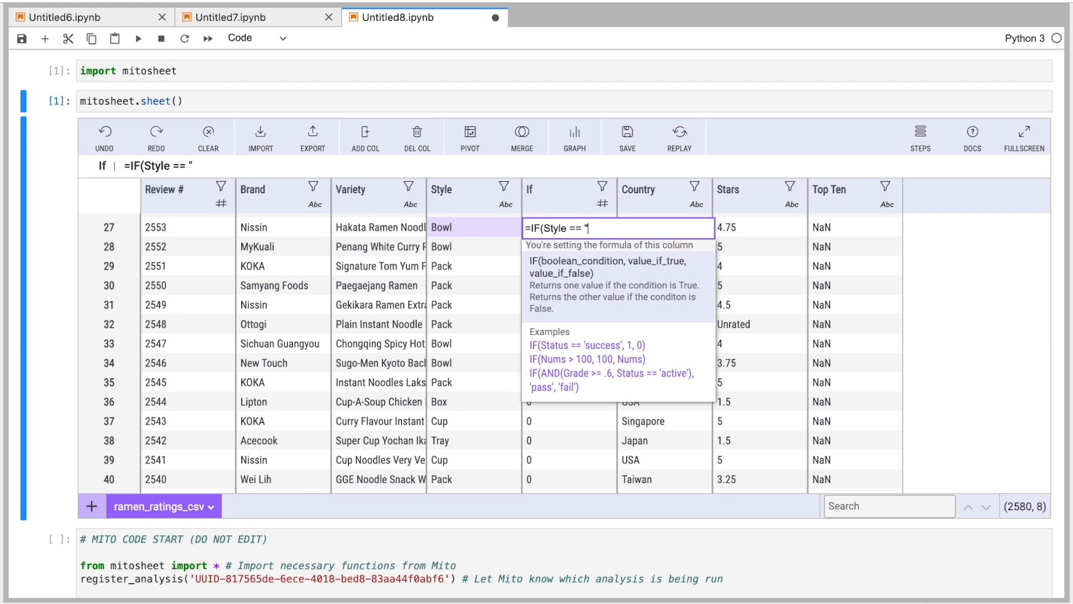
{"action": "type", "text": "Bowl\", 1"}
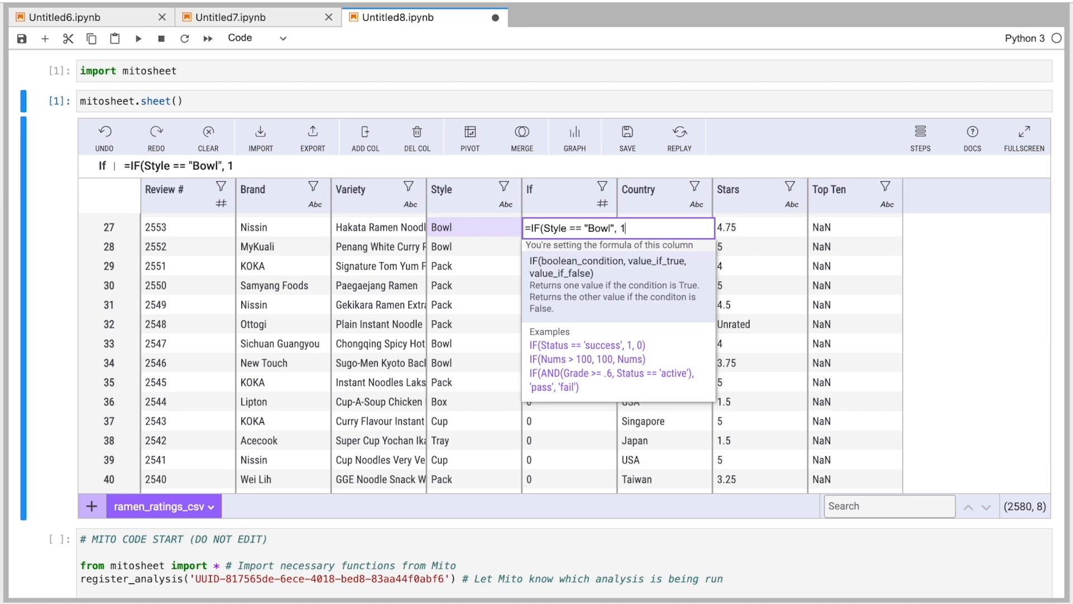
{"action": "type", "text": ", 0)"}
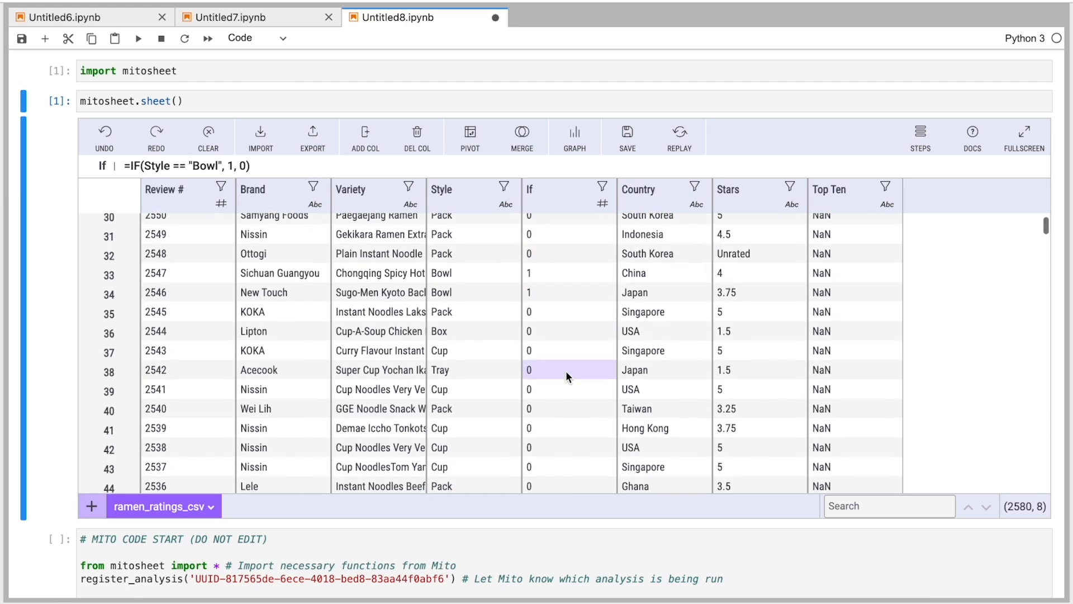
- Scroll down the sheet to check the If column's 1/0 values
{"action": "scroll", "scroll_direction": "down", "scroll_amount": 3}
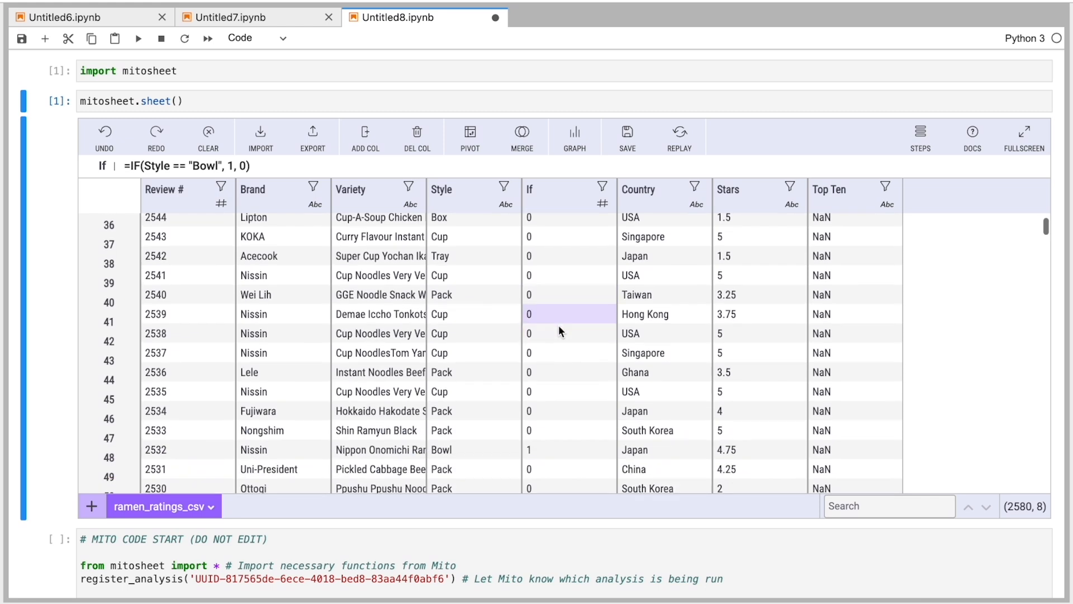
{"action": "scroll", "scroll_direction": "down", "scroll_amount": 3}
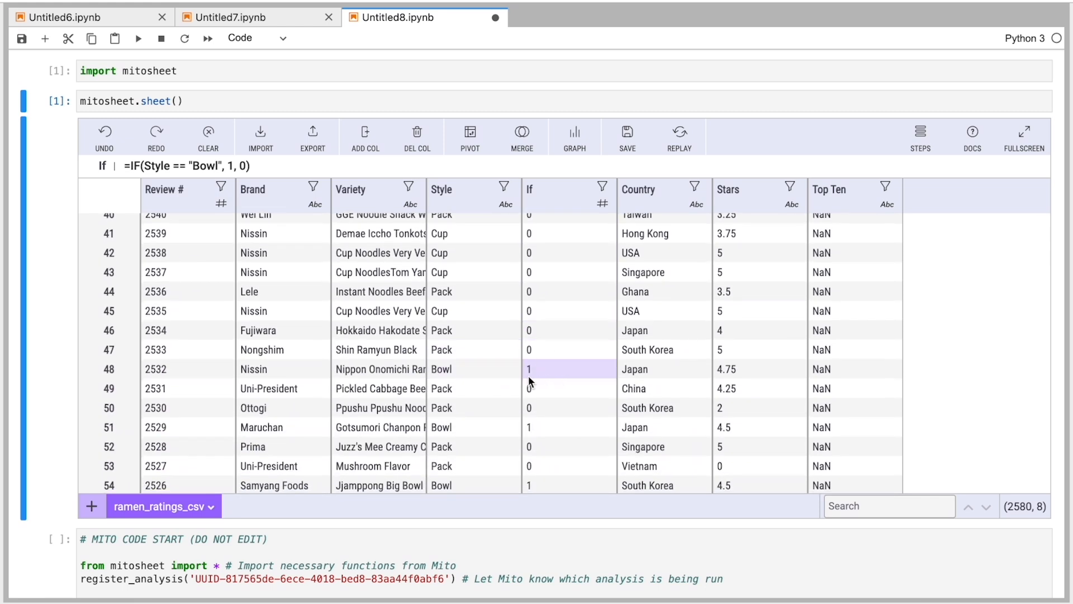
{"action": "scroll", "scroll_direction": "down", "scroll_amount": 3}
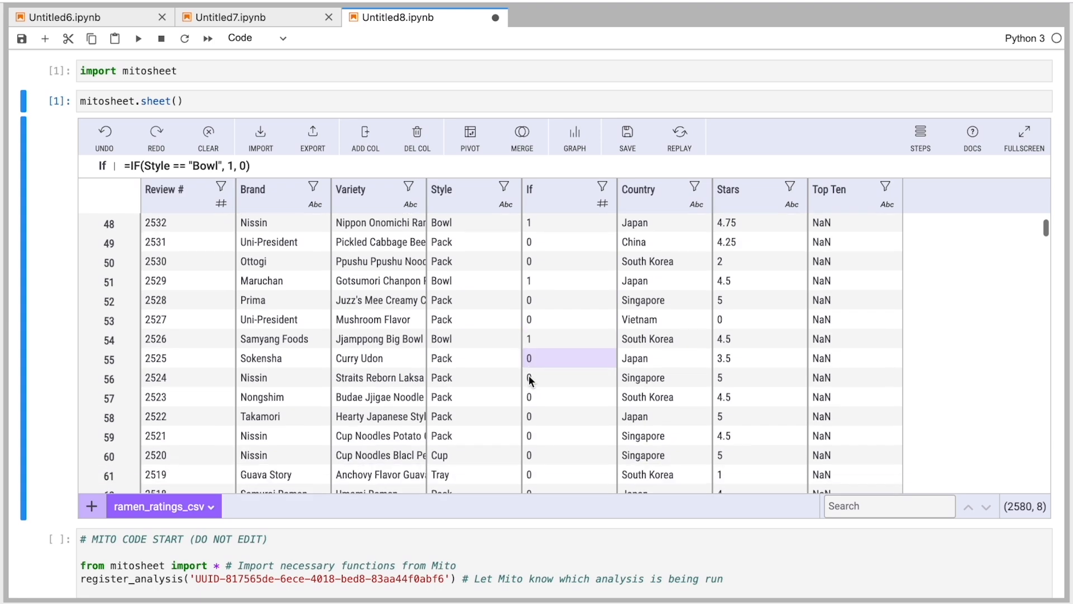
{"action": "scroll", "scroll_direction": "down", "scroll_amount": 3}
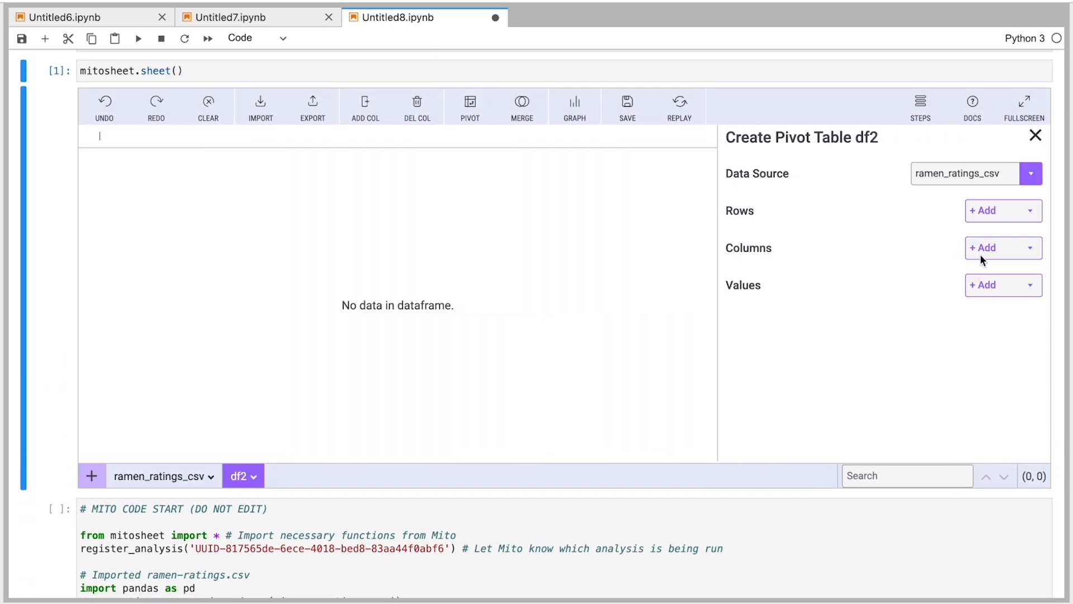
- Group df2 by Style with a count of Style (Pack 1531, Bowl 481, Cup 450)
{"action": "left_click", "coordinate": [998, 210]}
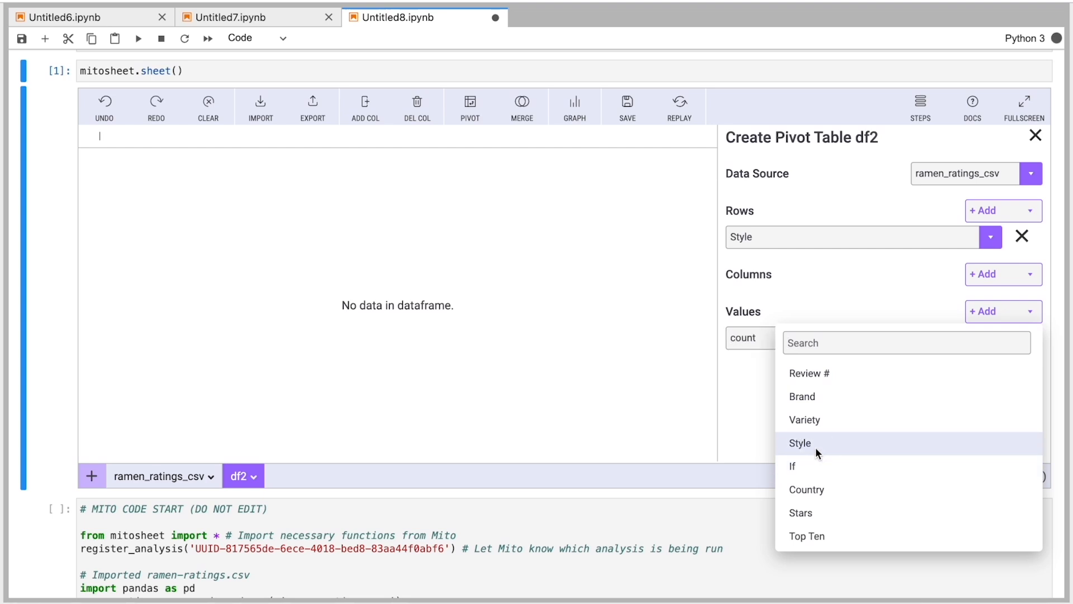
{"action": "left_click", "coordinate": [799, 443]}
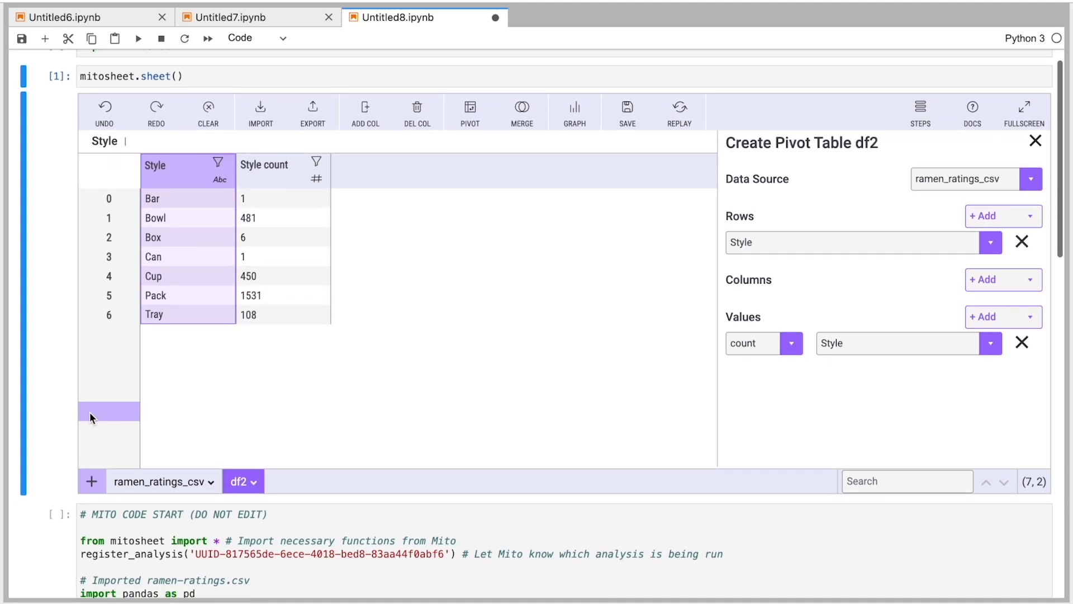
{"action": "scroll", "scroll_direction": "down", "scroll_amount": 3}
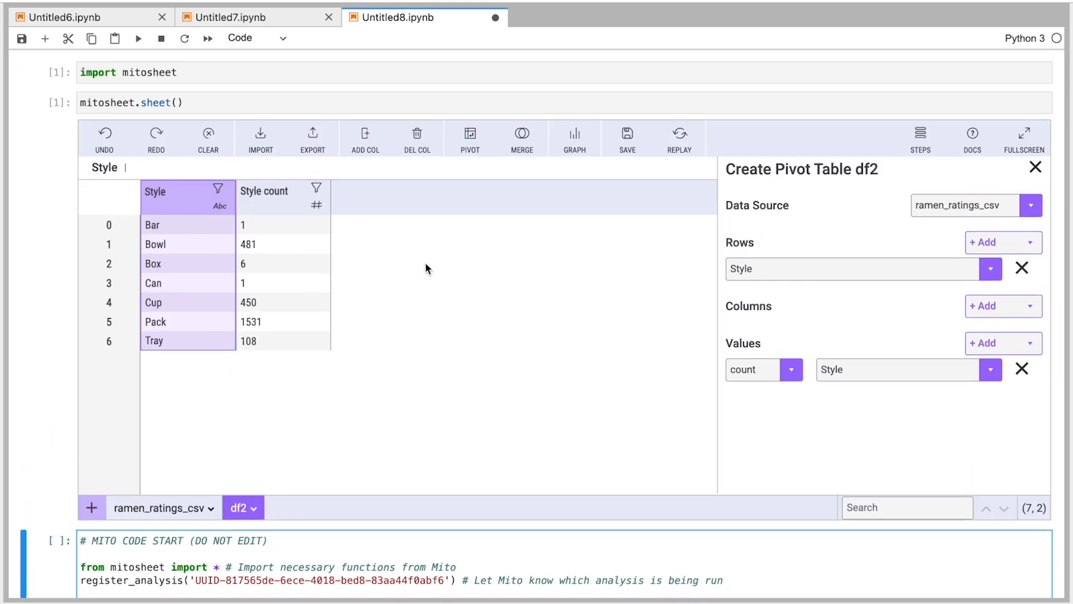
{"action": "left_click", "coordinate": [1036, 166]}
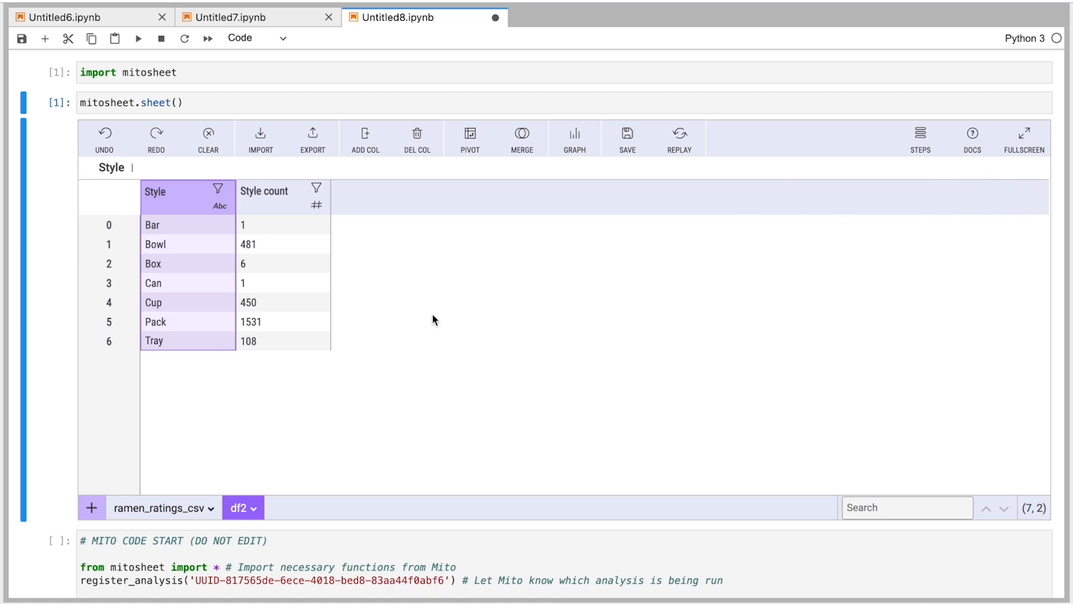
- Review the generated pivot code and choose df2 as the data source for a new graph
{"action": "scroll", "scroll_direction": "down", "scroll_amount": 3}
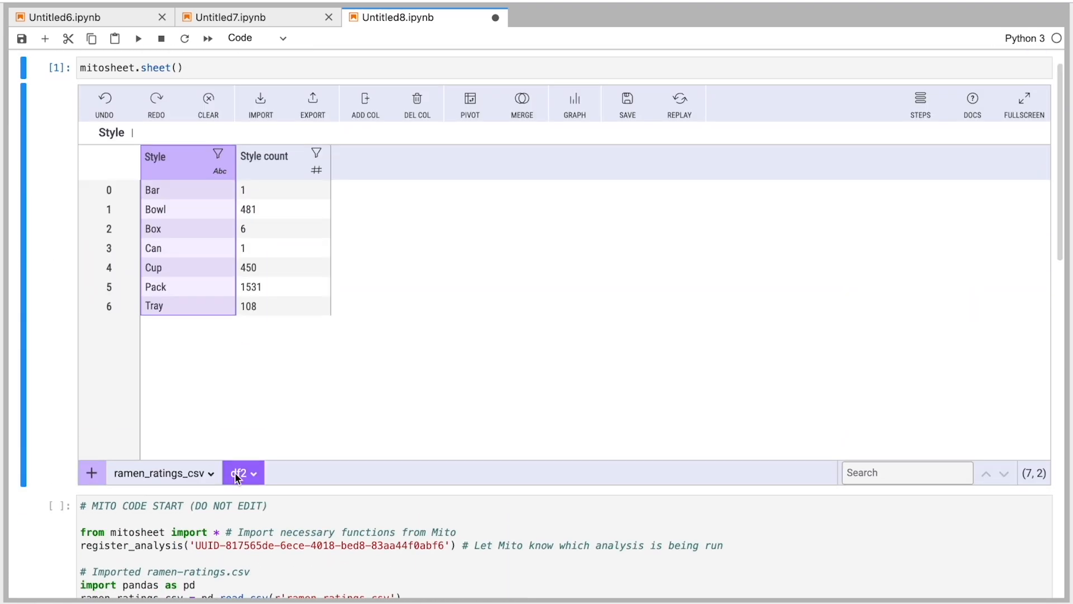
{"action": "scroll", "scroll_direction": "down", "scroll_amount": 3}
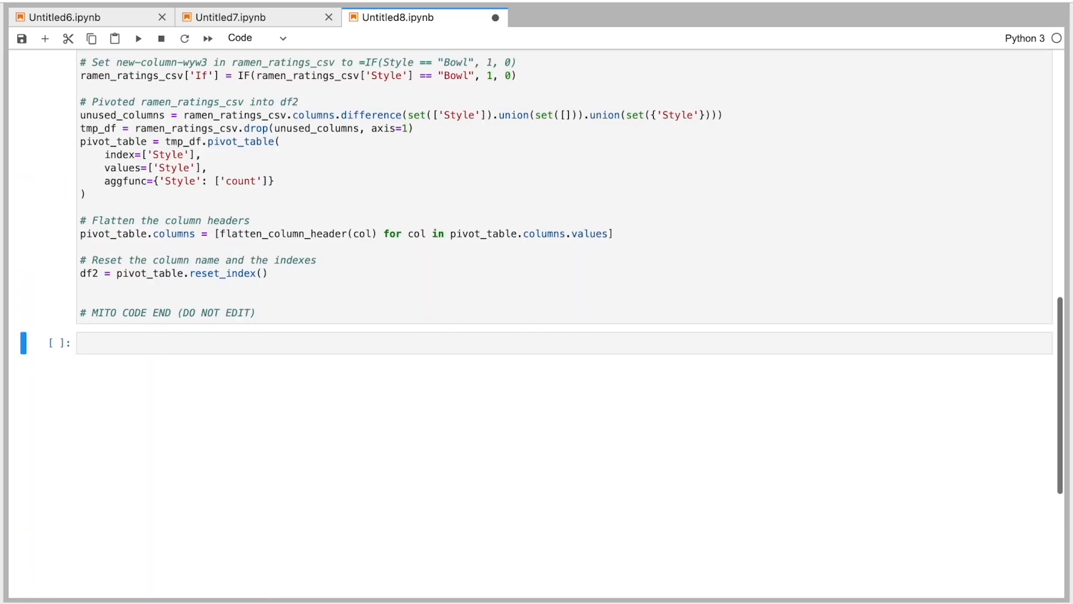
{"action": "type", "text": "df2"}
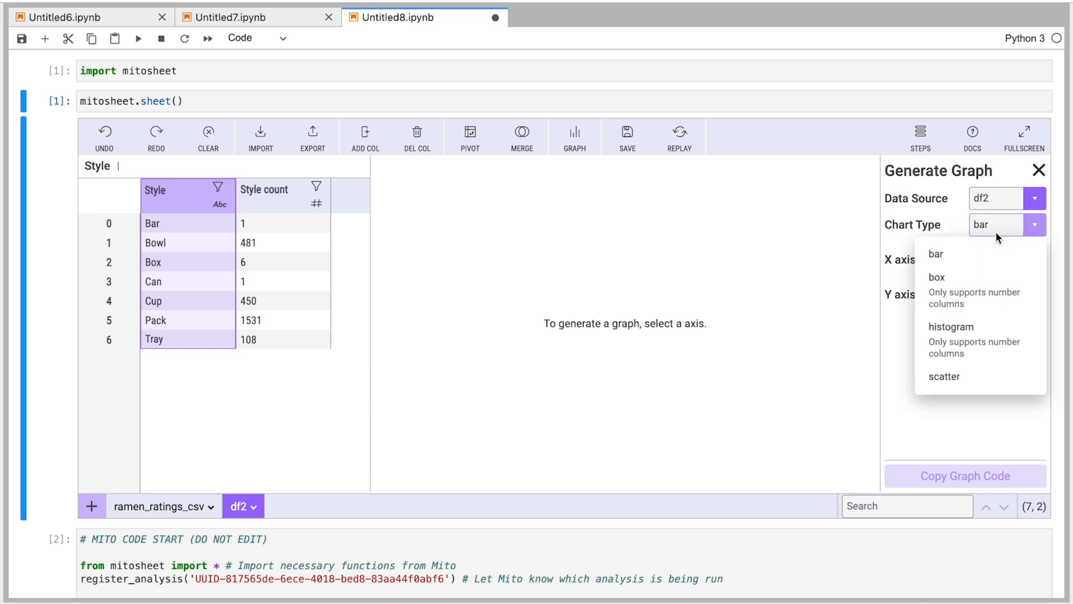
{"action": "mouse_move", "coordinate": [924, 342]}
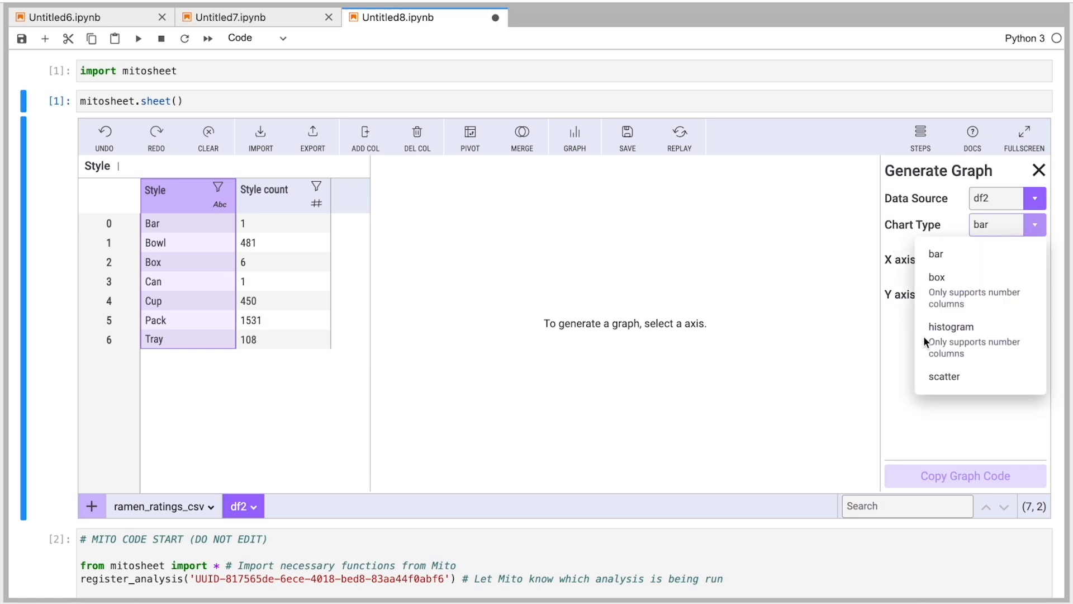
- Build a bar chart with Style on the x axis and Style count on the y axis
{"action": "left_click", "coordinate": [935, 254]}
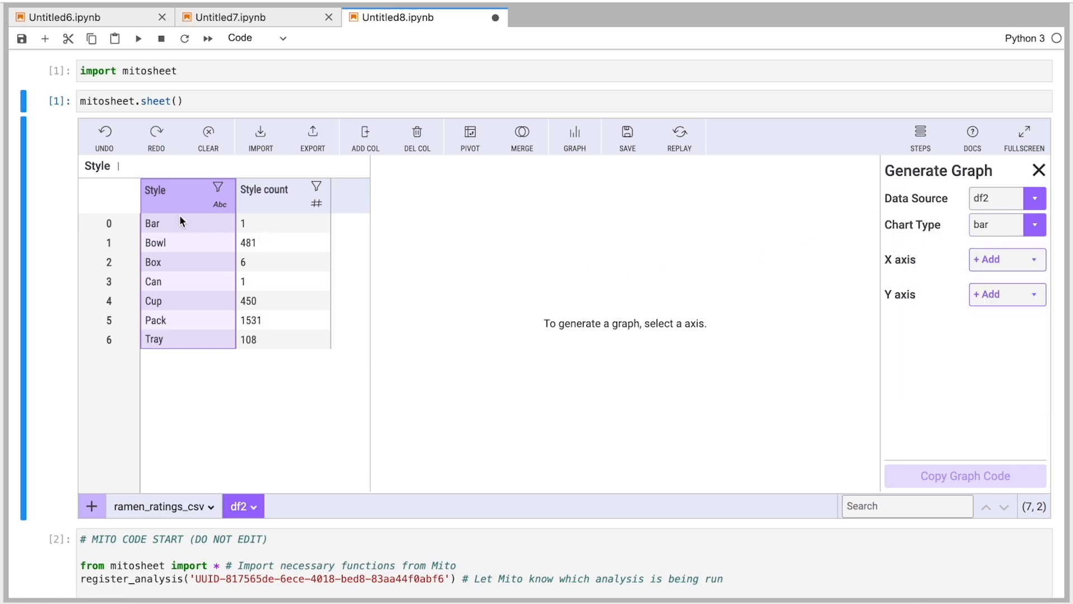
{"action": "left_click", "coordinate": [996, 259]}
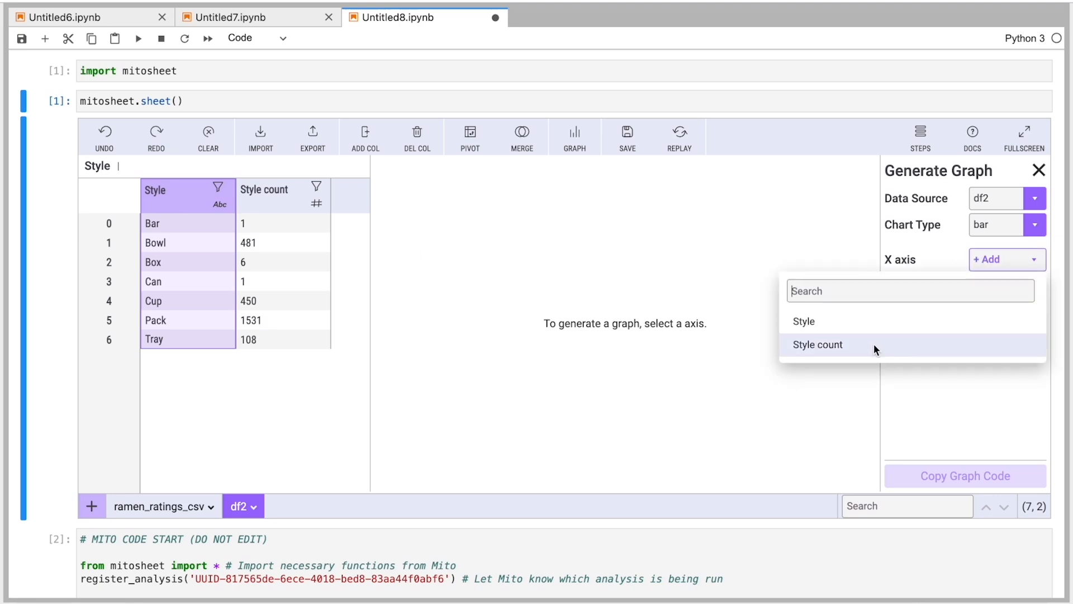
{"action": "left_click", "coordinate": [816, 344]}
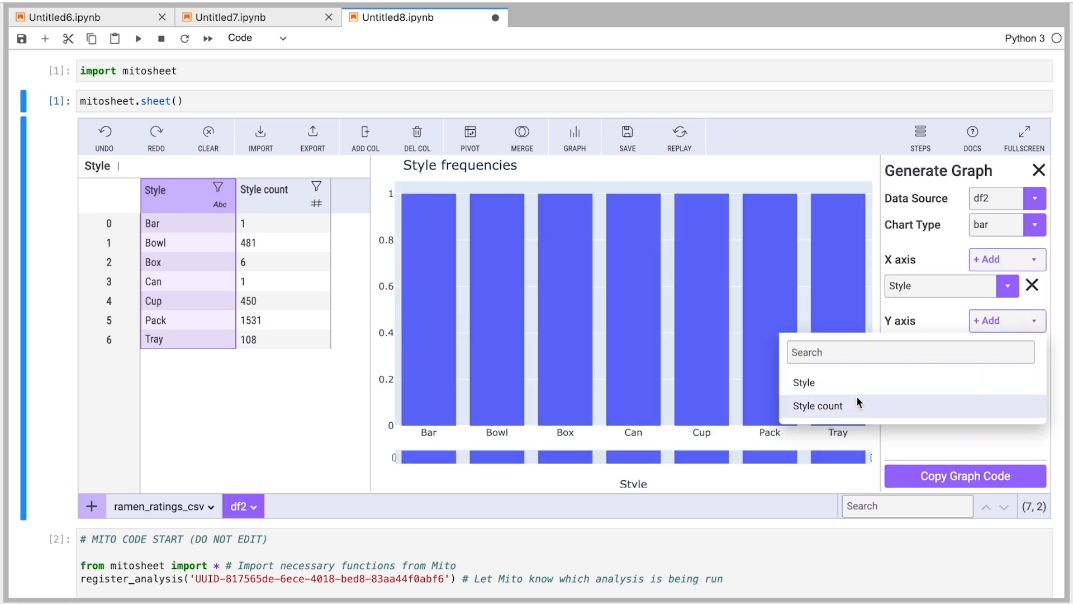
{"action": "left_click", "coordinate": [816, 405]}
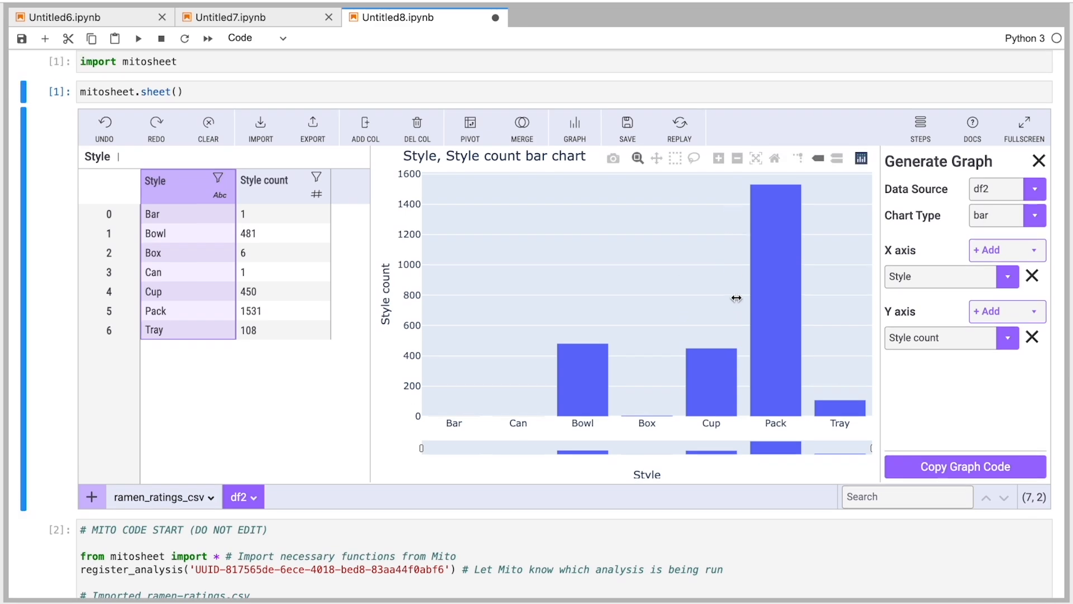
- Copy the chart's Plotly code into a new notebook cell below the sheet and select it
{"action": "left_click", "coordinate": [964, 466]}
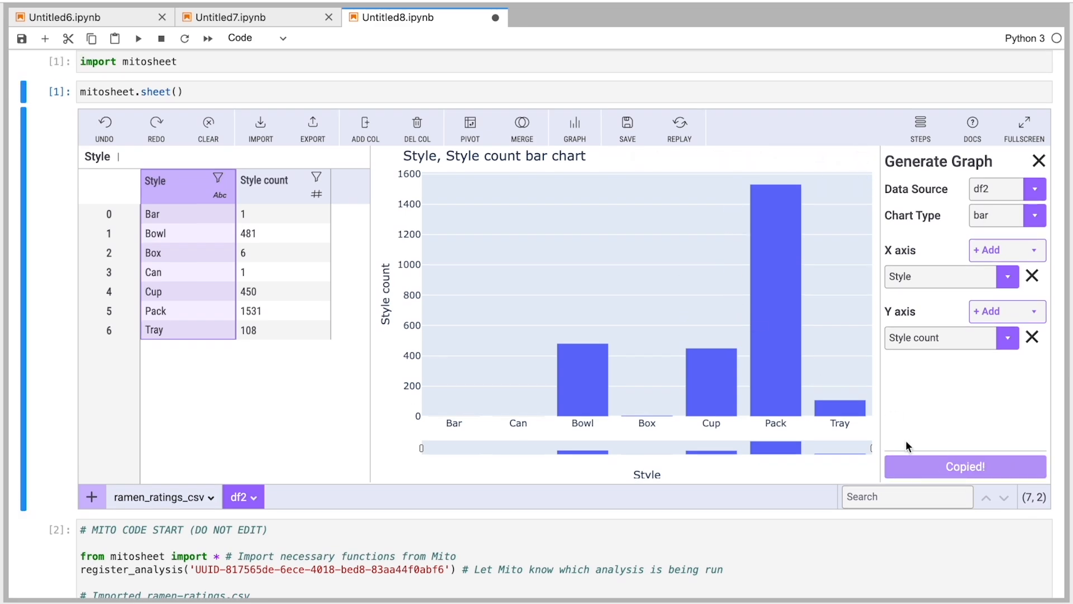
{"action": "scroll", "scroll_direction": "down", "scroll_amount": 3}
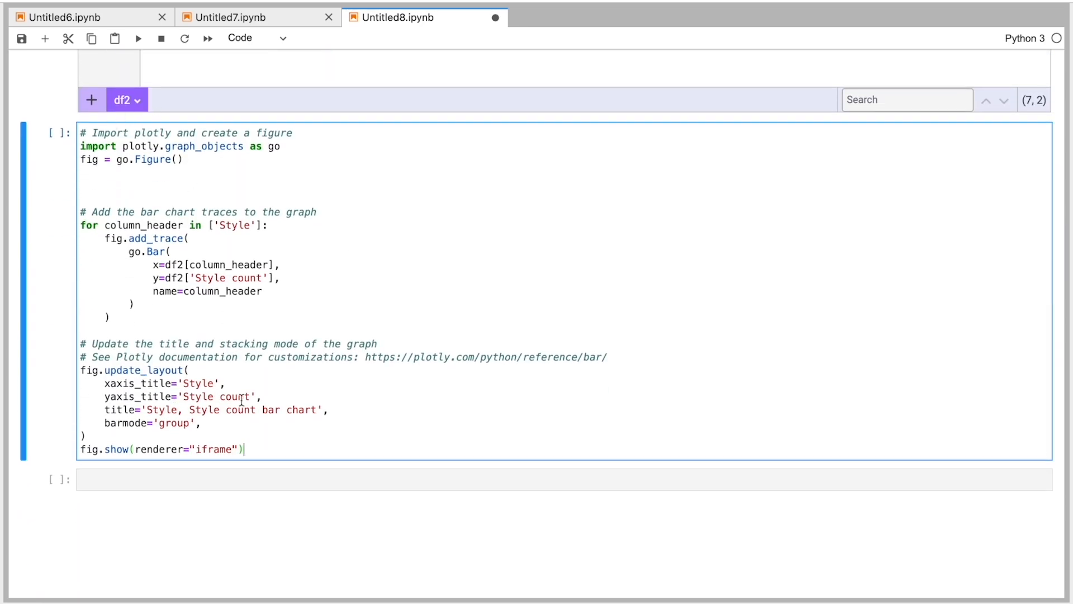
{"action": "left_click_drag", "start_coordinate": [195, 356], "coordinate": [243, 449]}
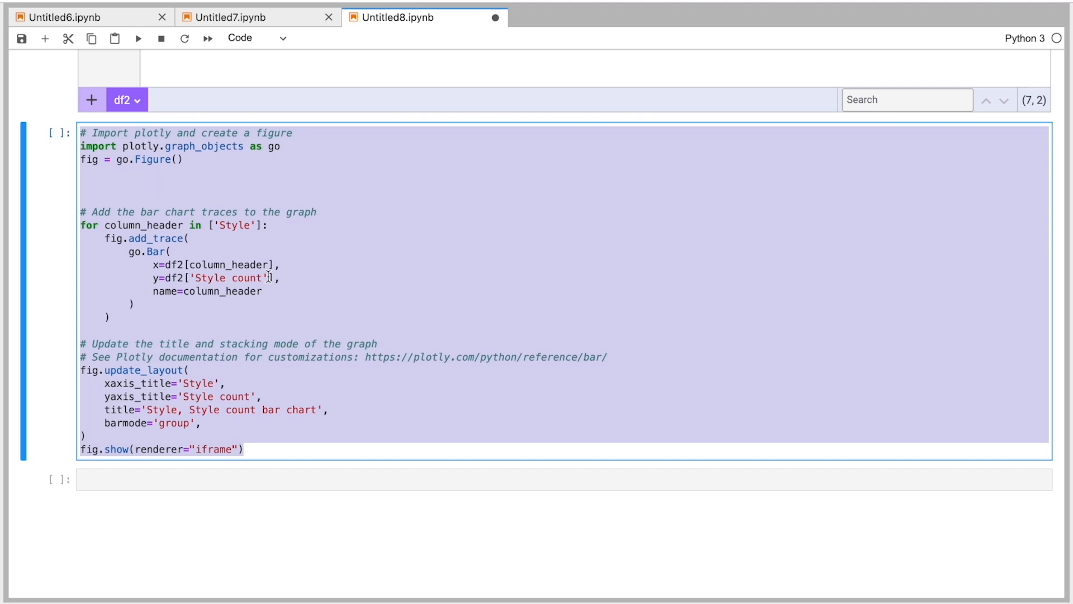
{"action": "mouse_move", "coordinate": [188, 364]}
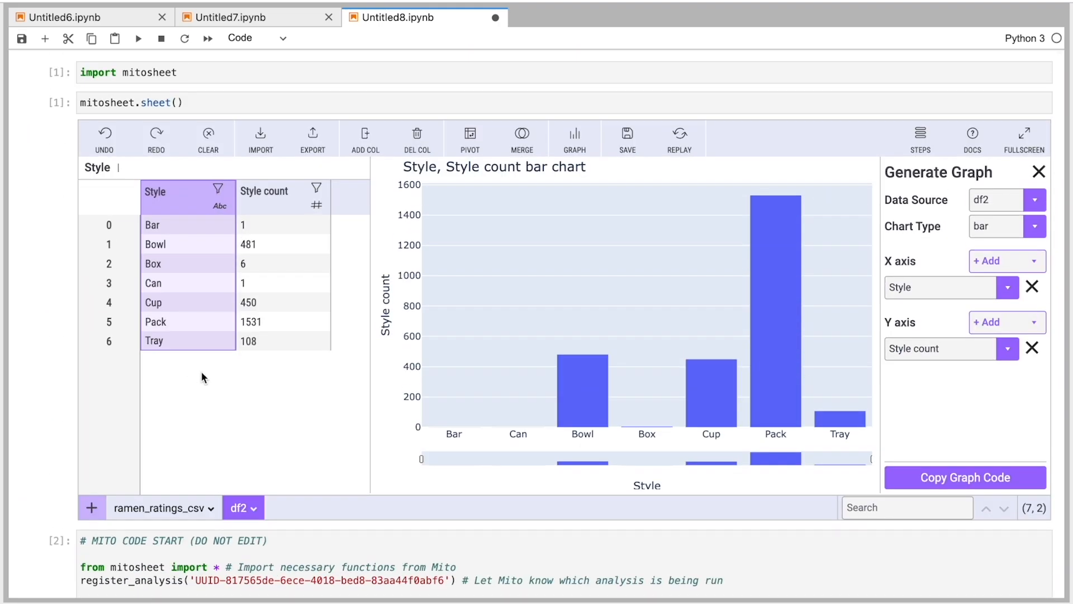
- Merge df2 with ramen_ratings_csv on Style into df3 and list the merge type options
{"action": "left_click", "coordinate": [1039, 171]}
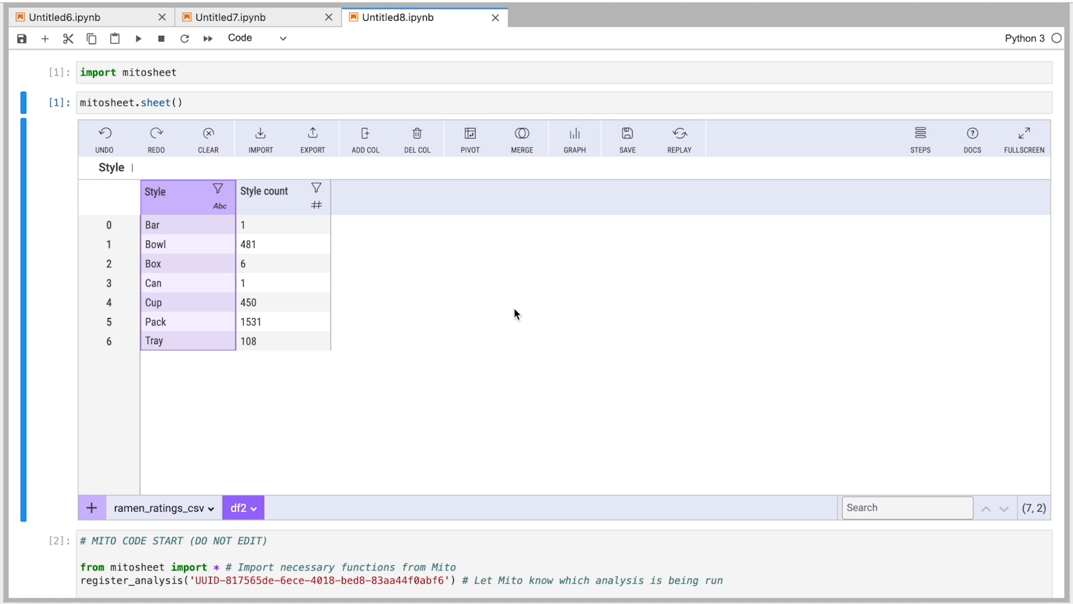
{"action": "left_click", "coordinate": [521, 138]}
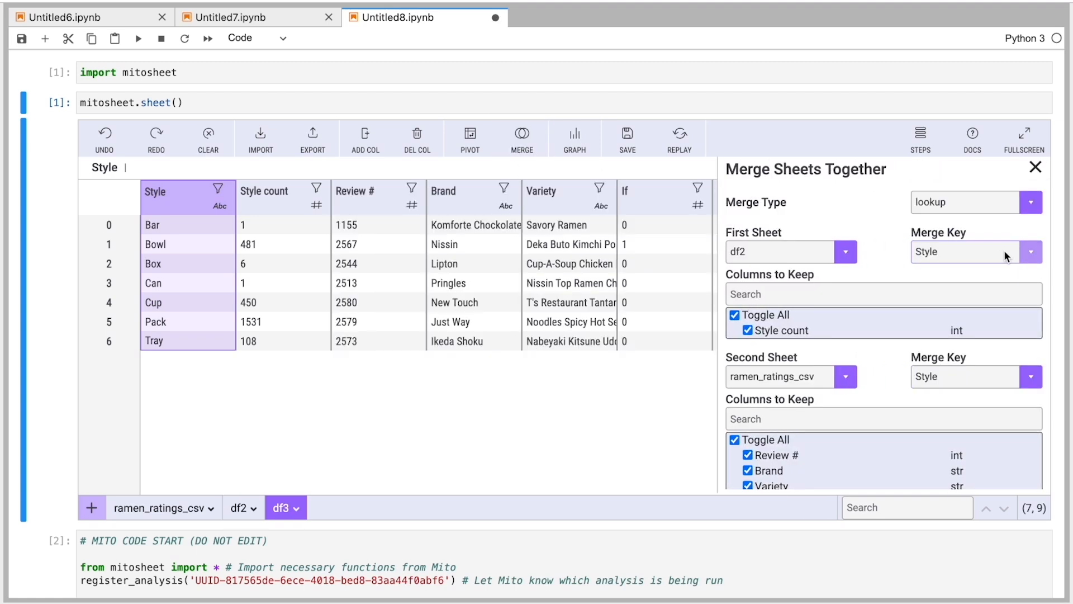
{"action": "left_click", "coordinate": [965, 202]}
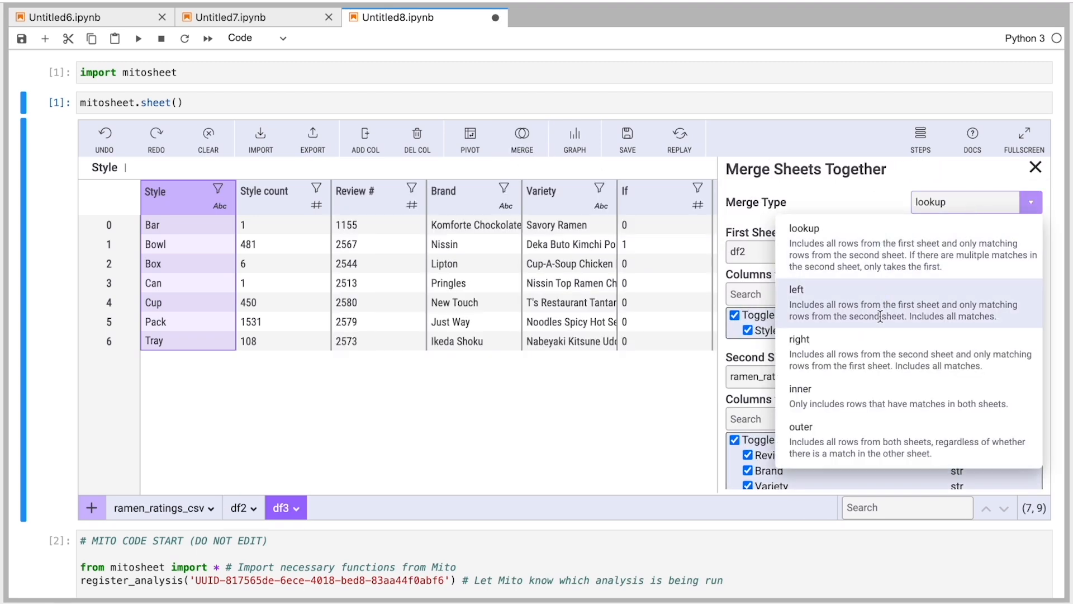